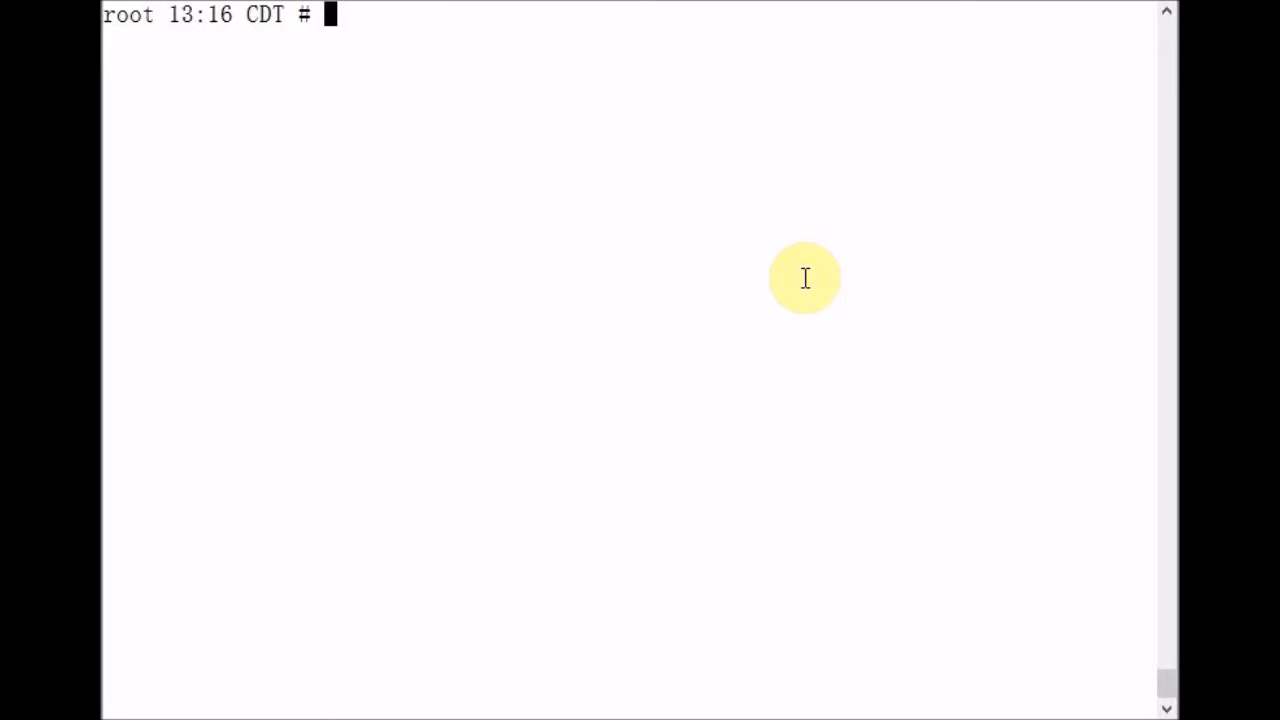
Show eth0 (192.168.1.5/255.255.255.0) with ifconfig and note target network 192.168.7.0 as a comment.
{"action": "type", "text": "ifco"}
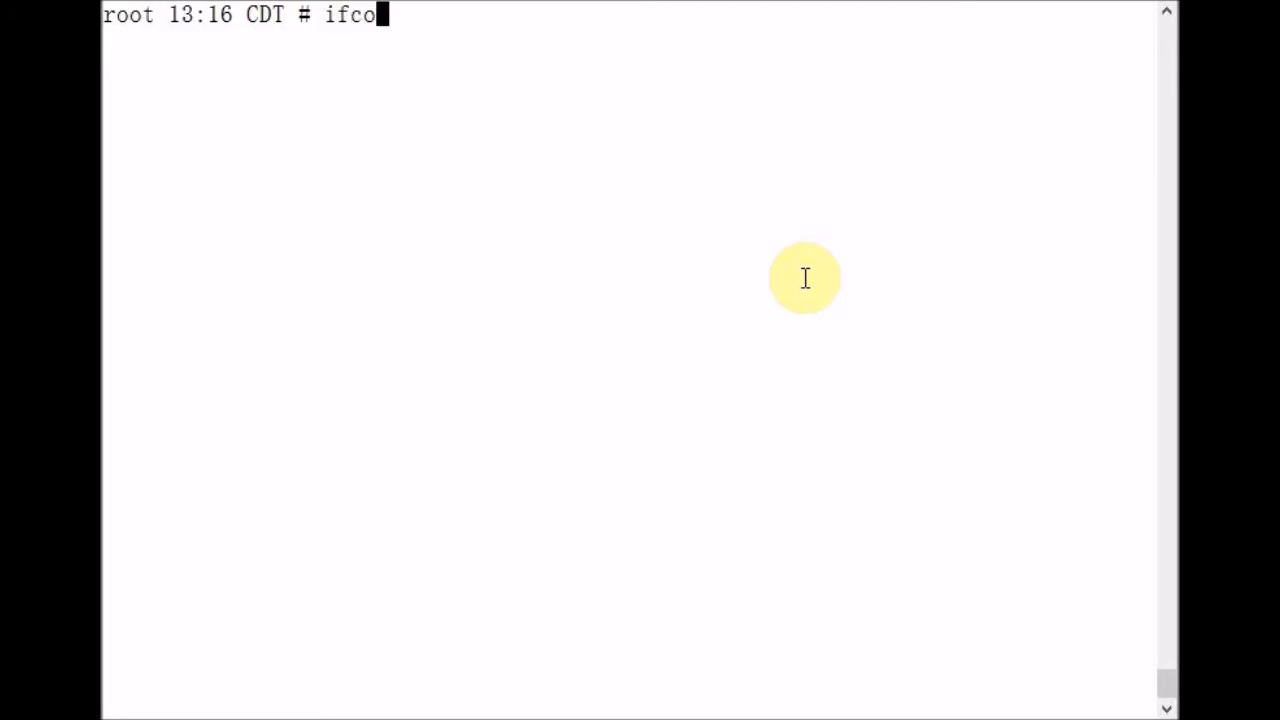
{"action": "type", "text": "nfig eh"}
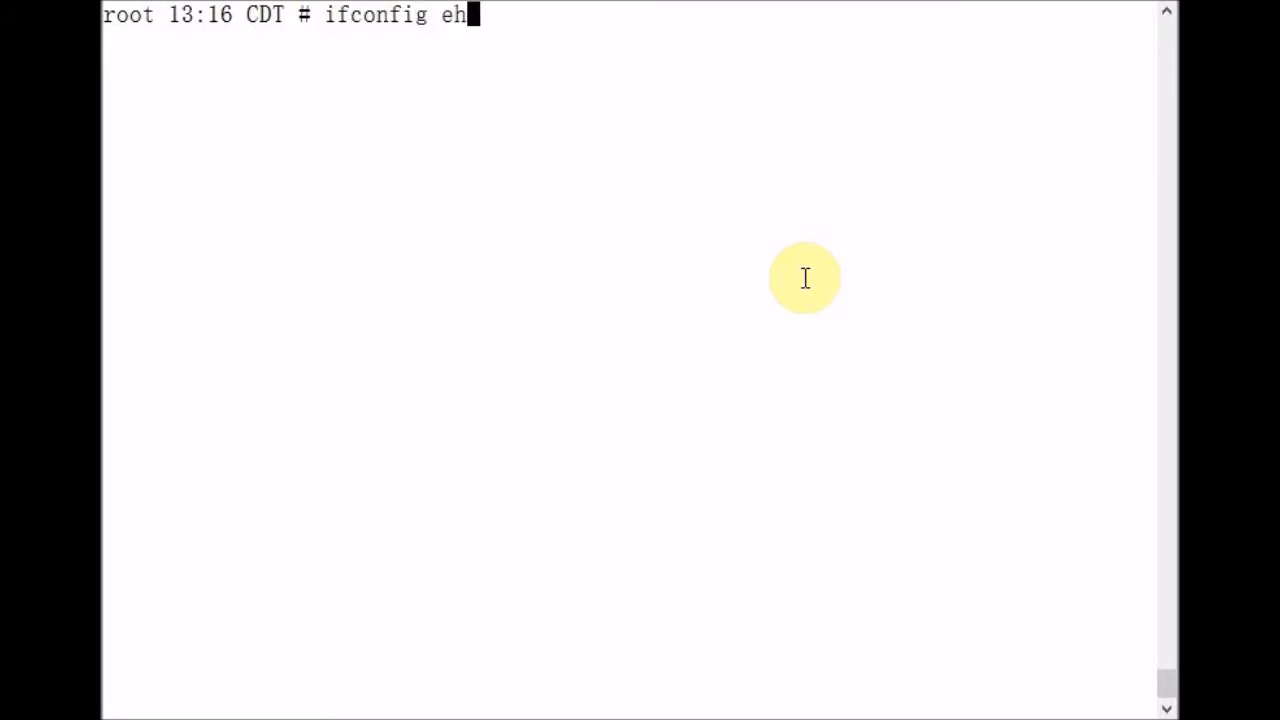
{"action": "type", "text": "th0"}
{"action": "type", "text": "#"}
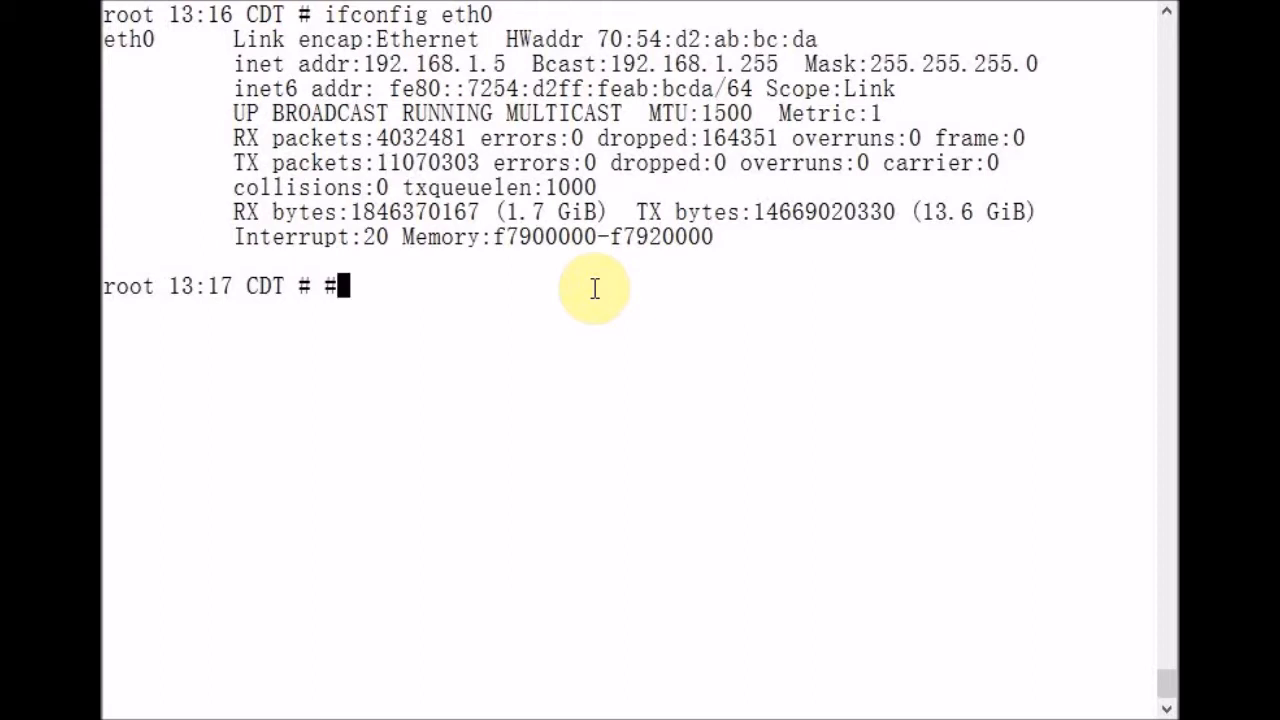
{"action": "type", "text": "192.168.7.0"}
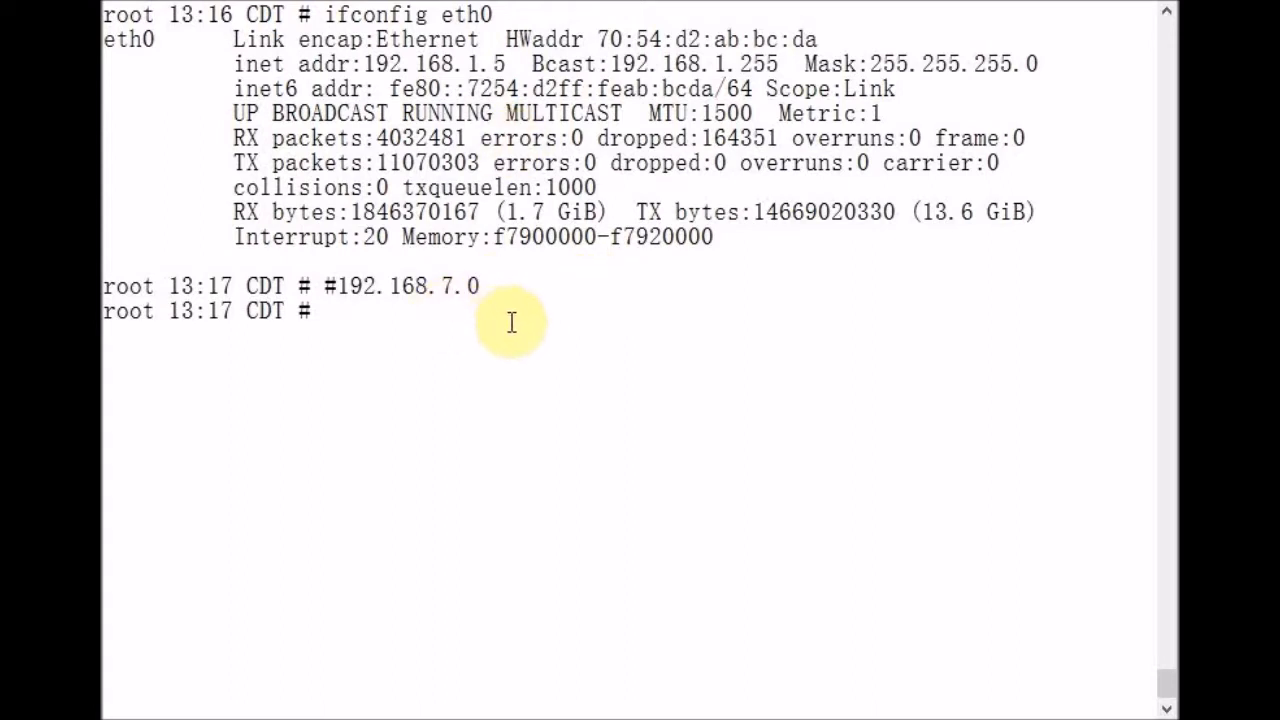
{"action": "mouse_move", "coordinate": [512, 304]}
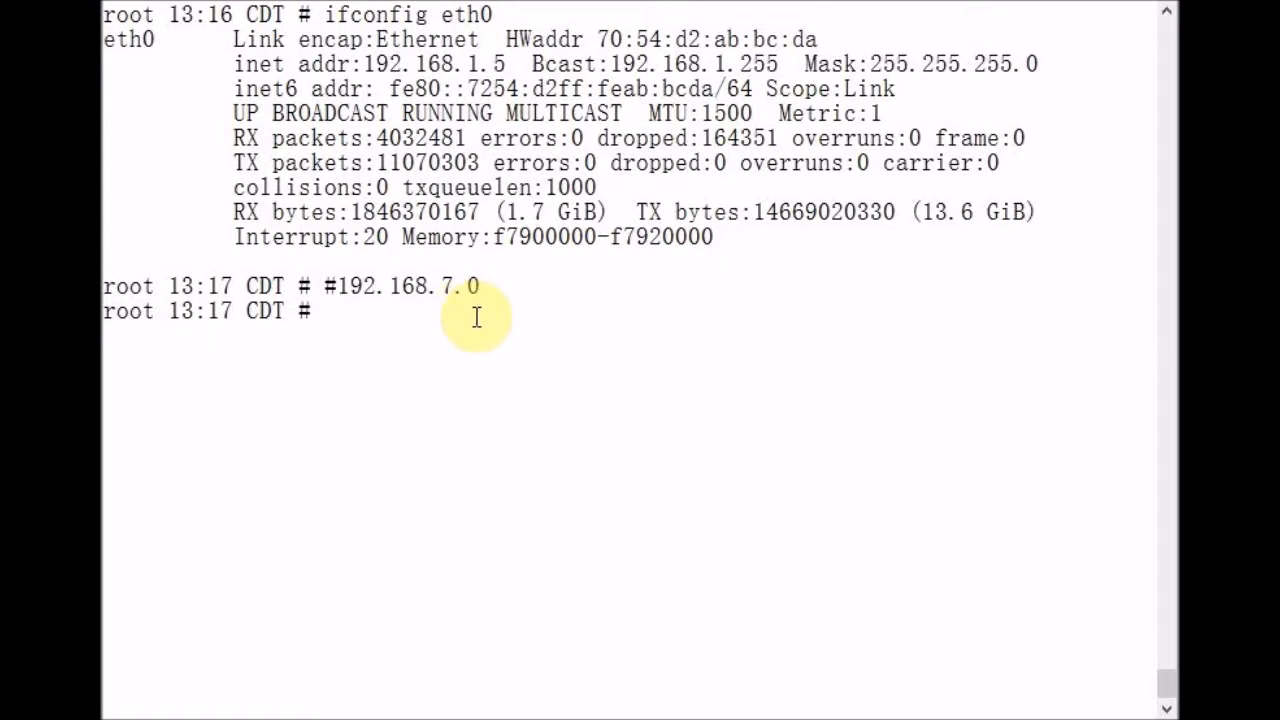
{"action": "mouse_move", "coordinate": [470, 312]}
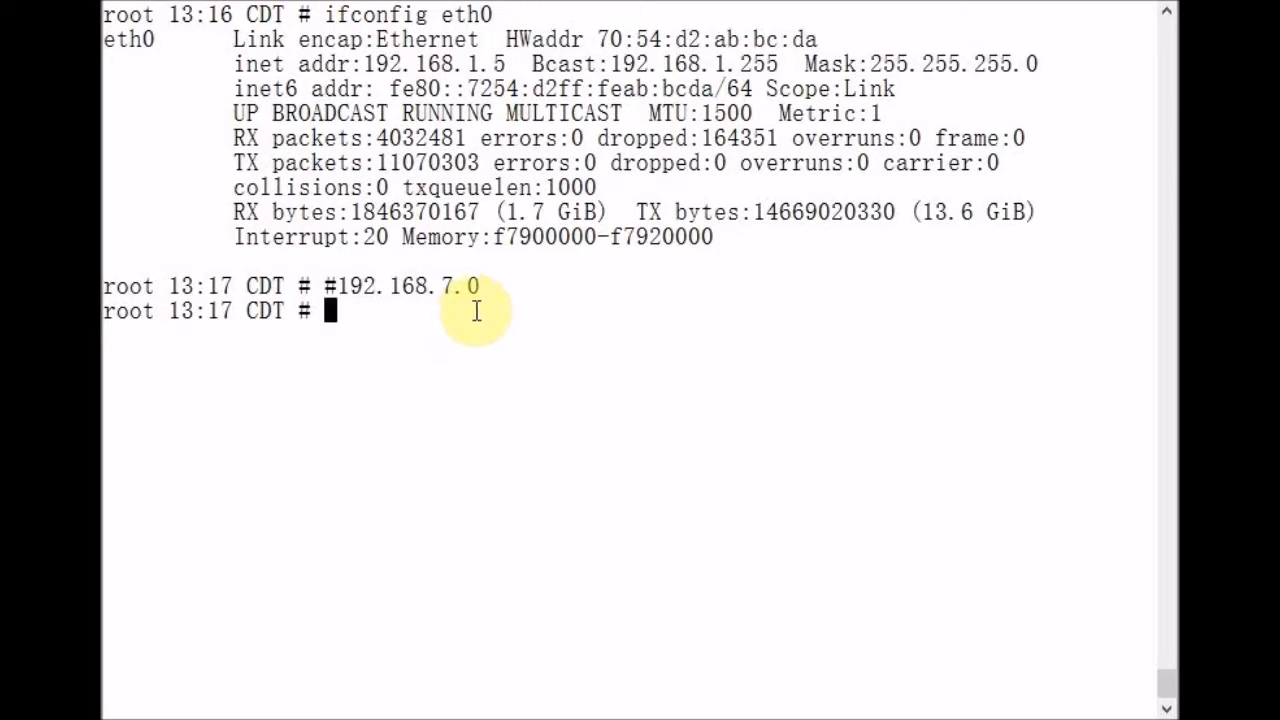
Send three pings to 192.168.7.1, which fail with 100% packet loss.
{"action": "type", "text": "pin"}
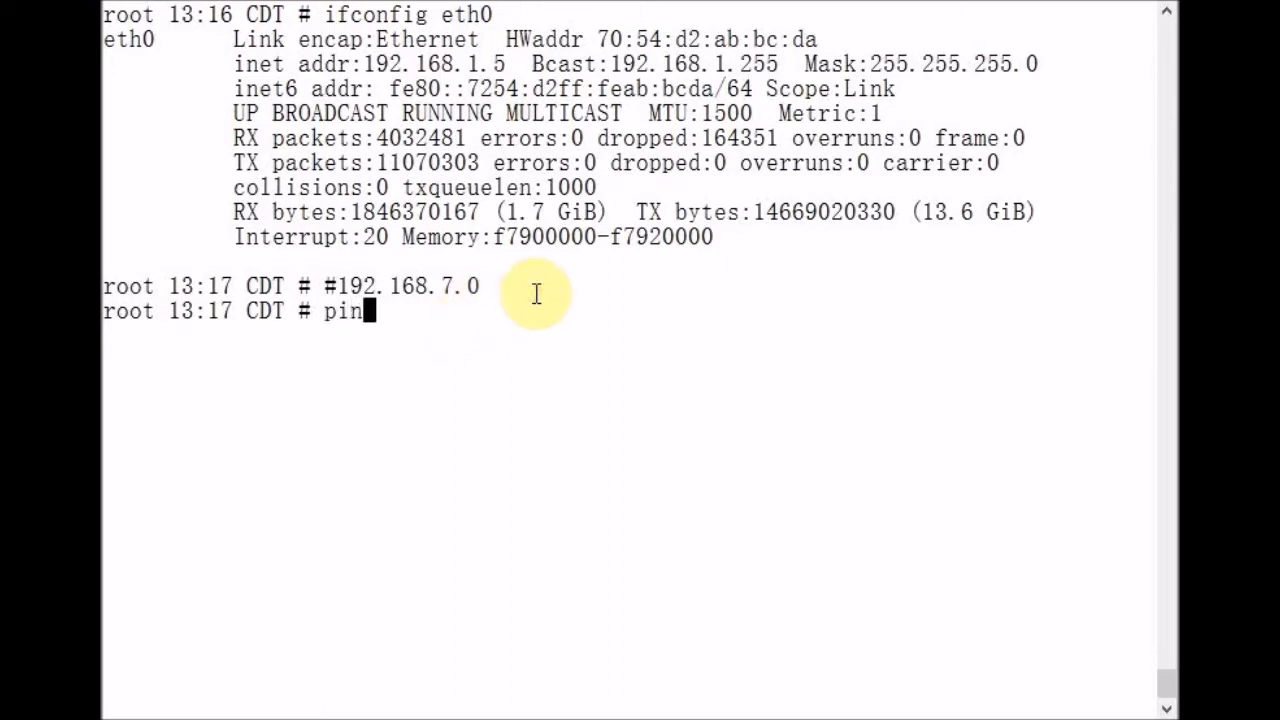
{"action": "type", "text": "g -c"}
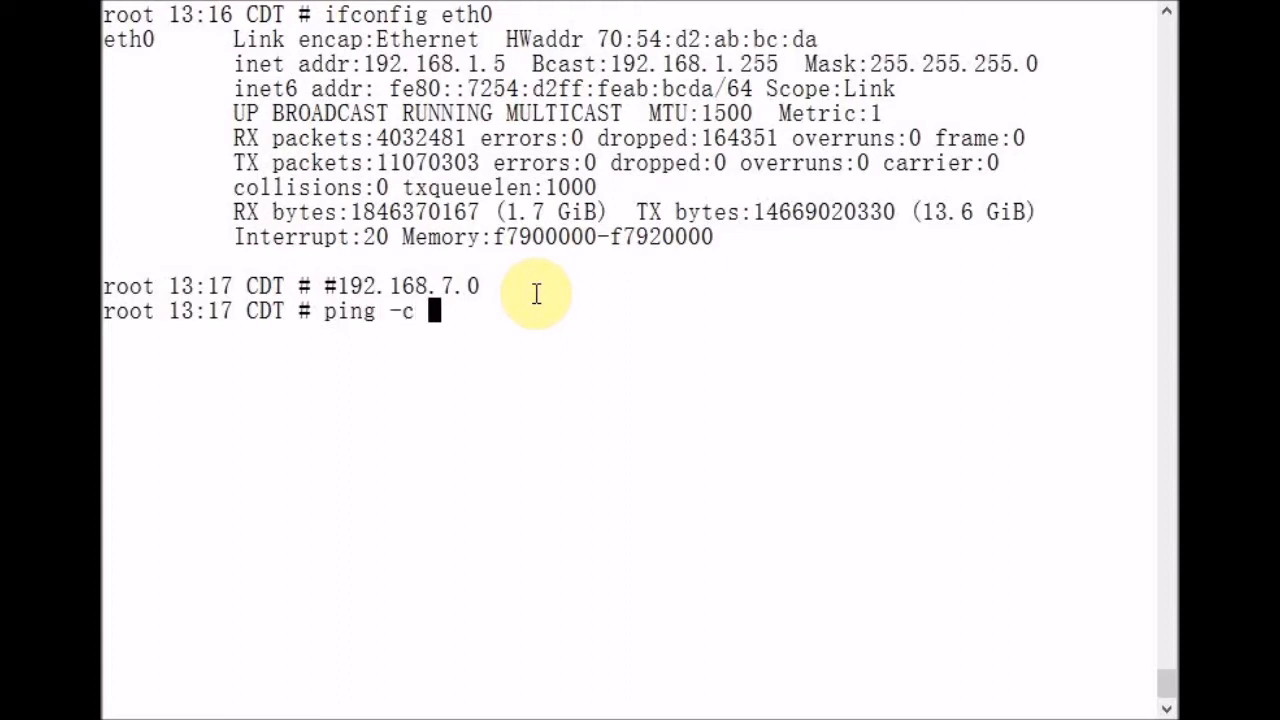
{"action": "type", "text": "3 192.168.7.1"}
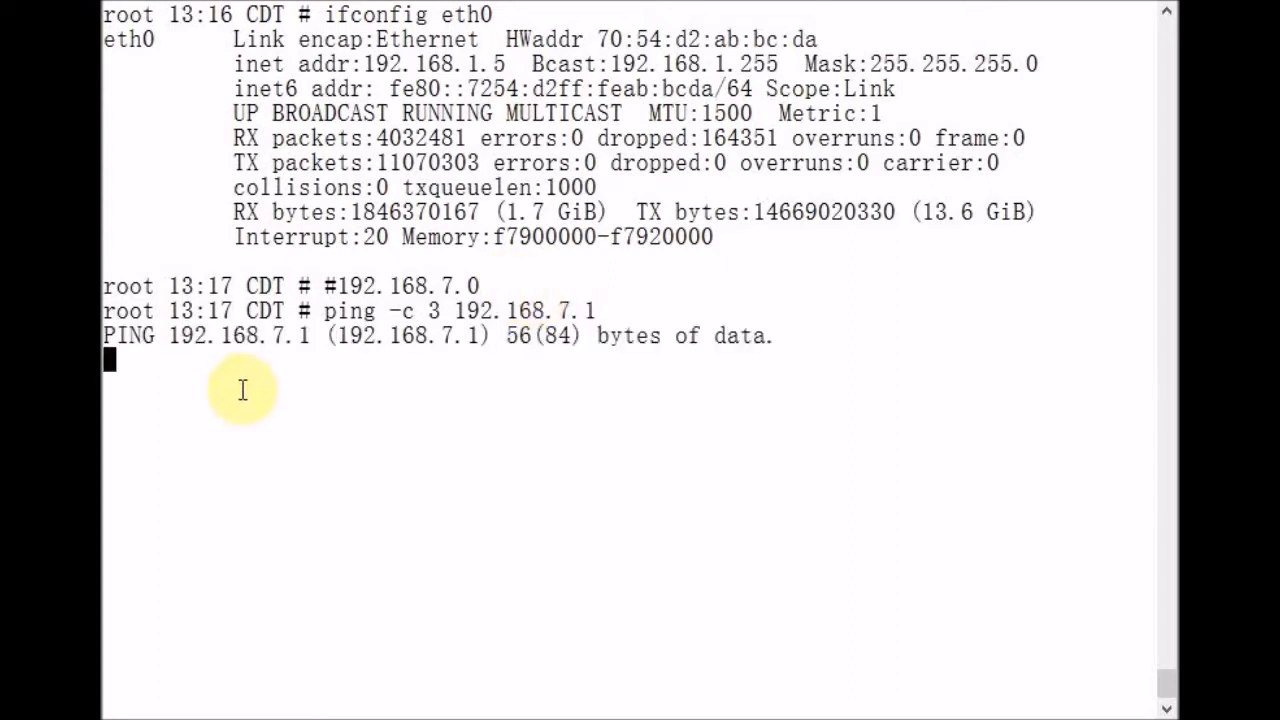
{"action": "mouse_move", "coordinate": [880, 396]}
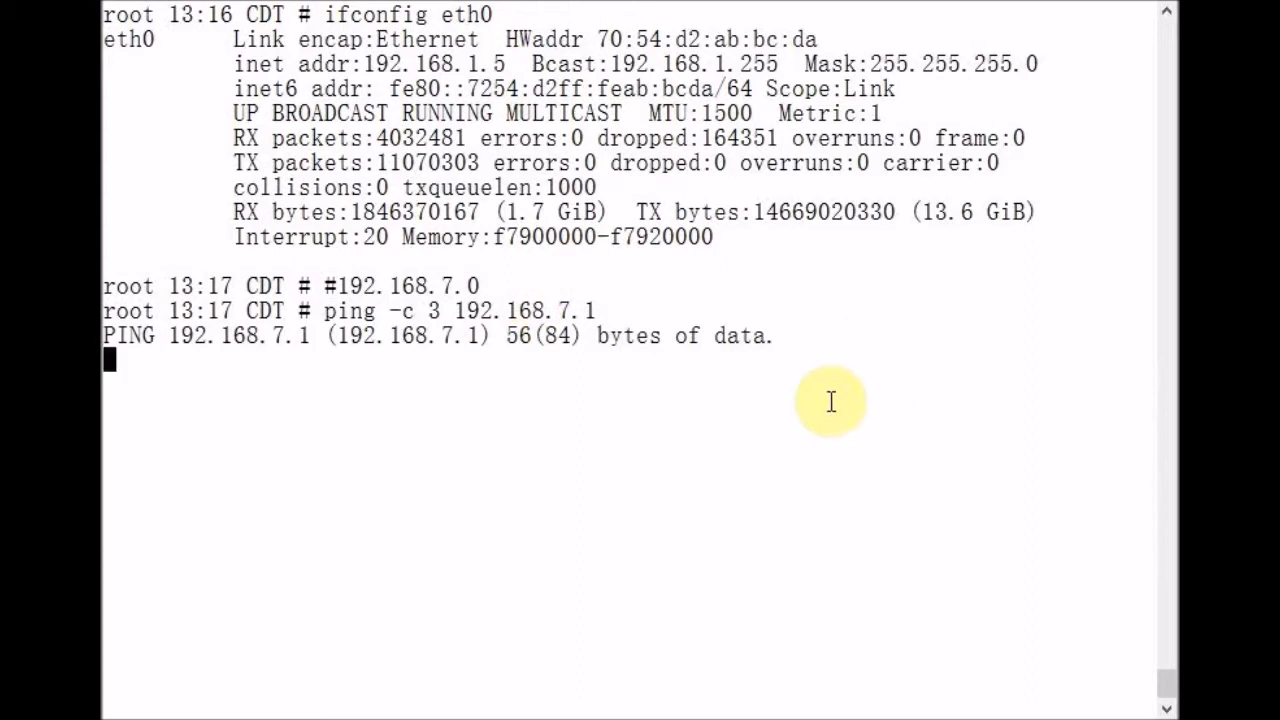
{"action": "mouse_move", "coordinate": [832, 398]}
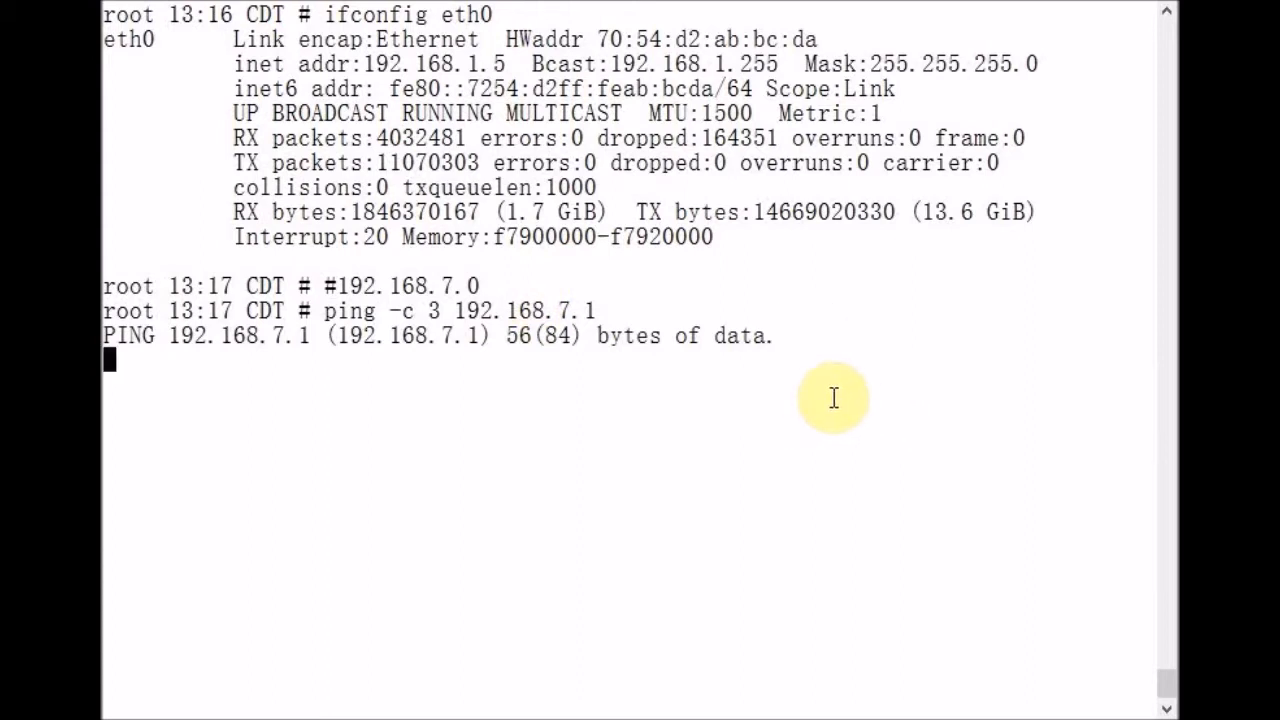
{"action": "mouse_move", "coordinate": [772, 376]}
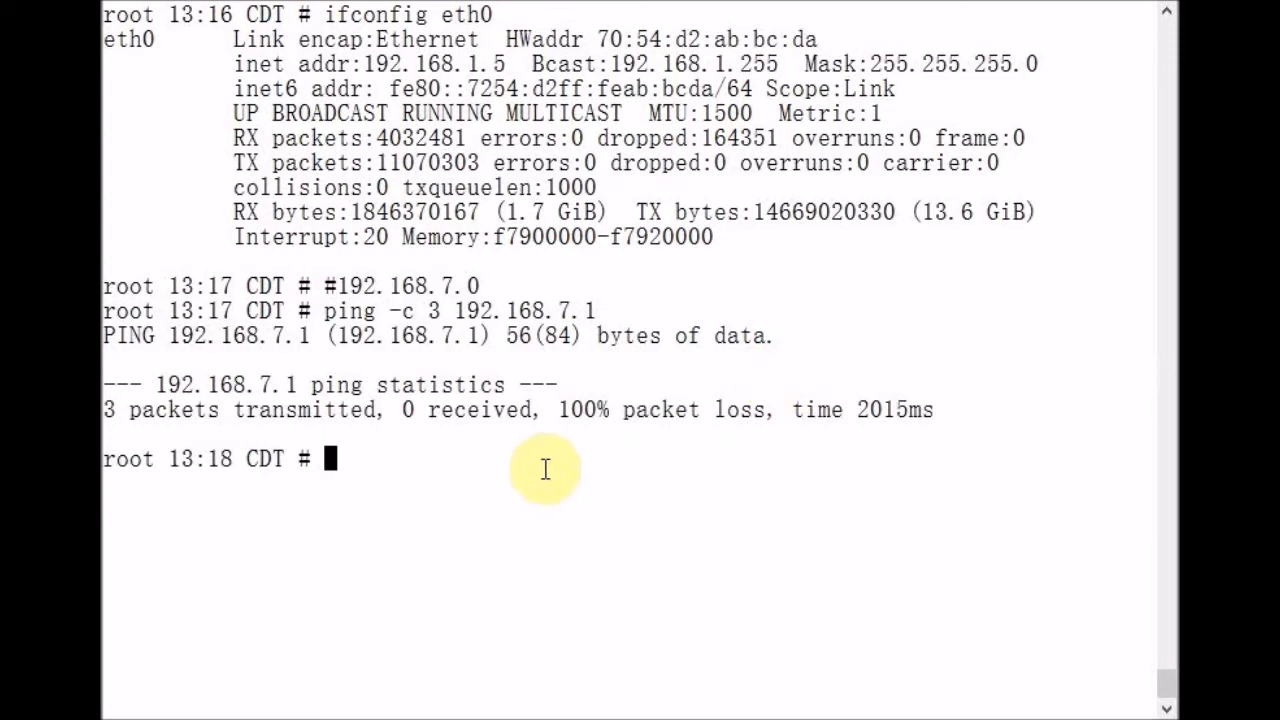
{"action": "mouse_move", "coordinate": [110, 436]}
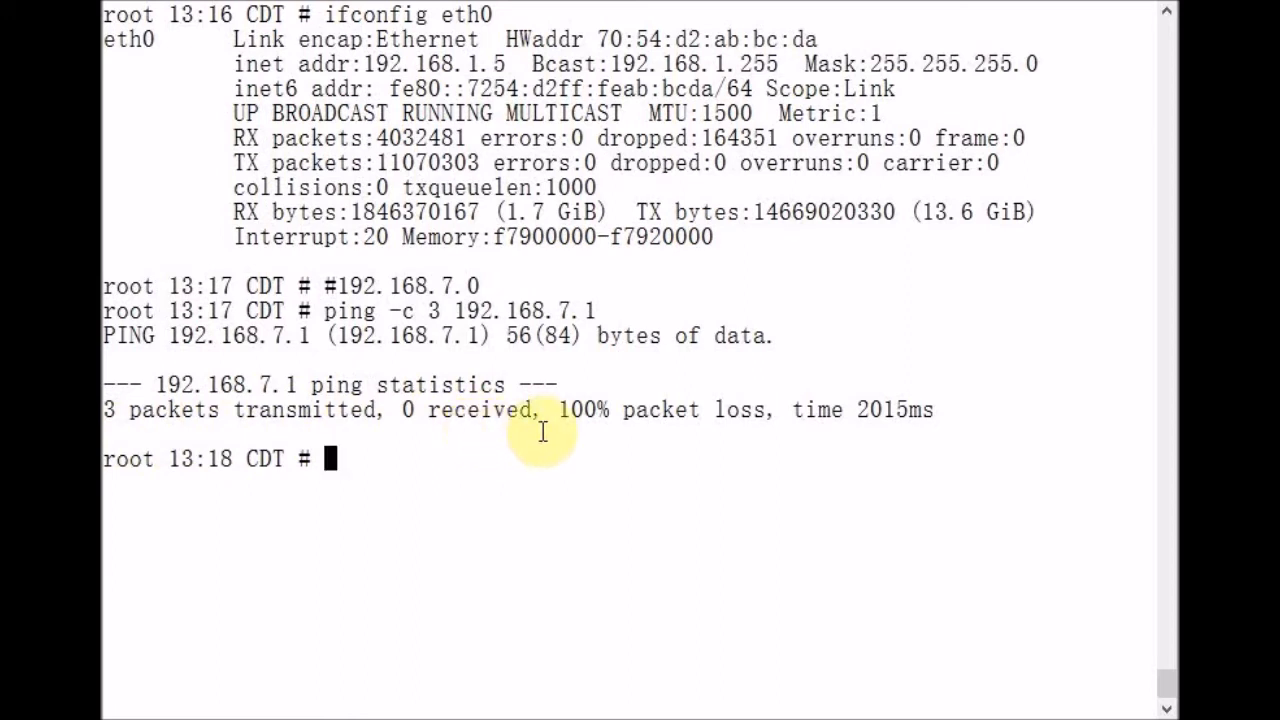
{"action": "mouse_move", "coordinate": [744, 436]}
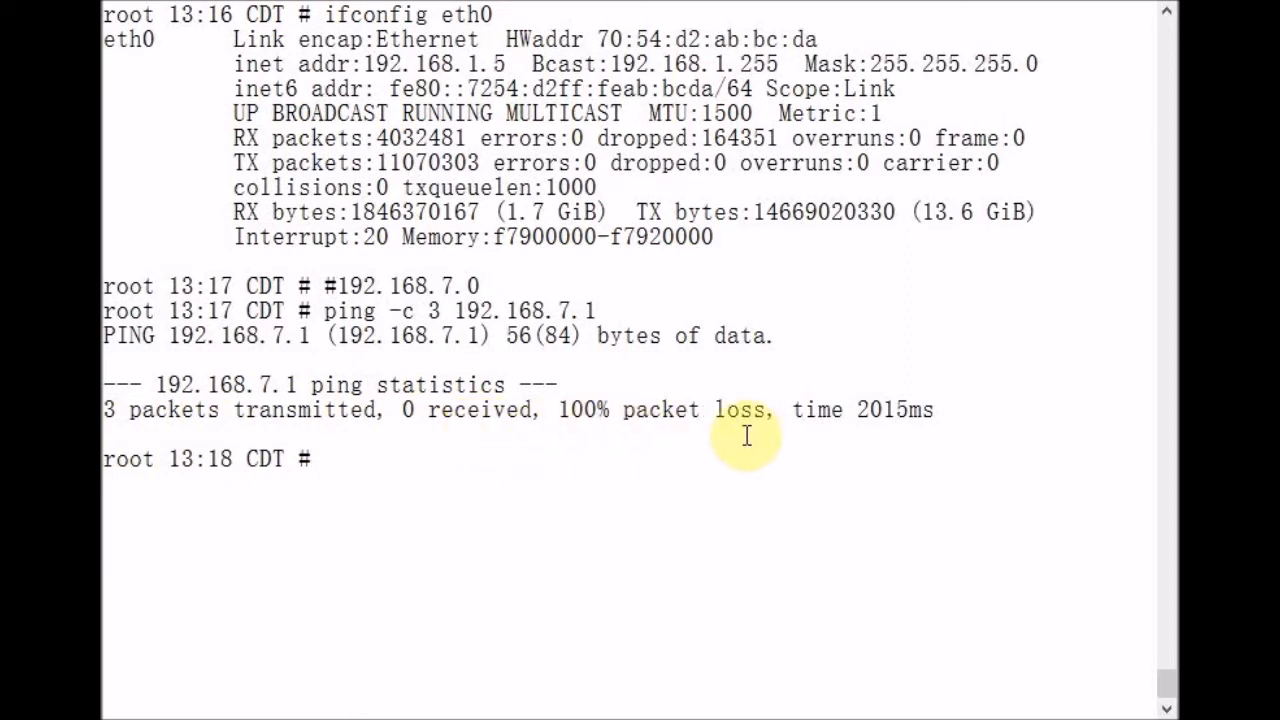
{"action": "mouse_move", "coordinate": [912, 376]}
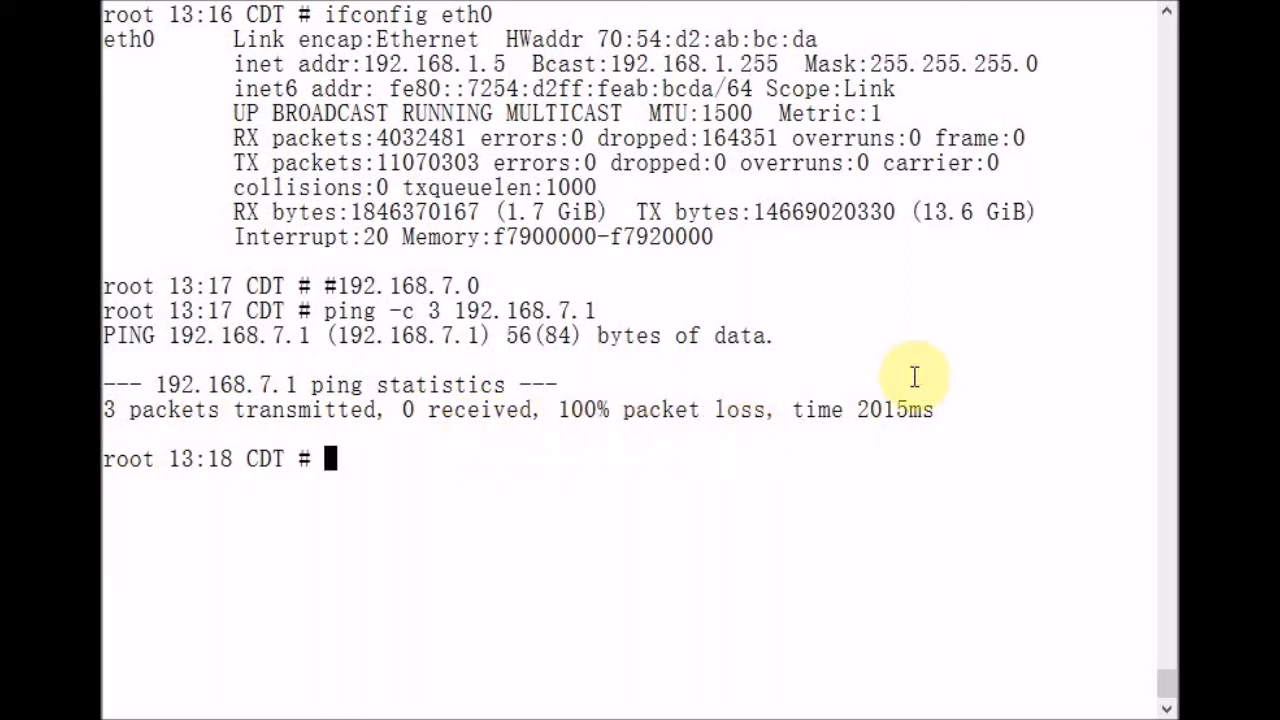
List the routing table with route -n: only default via 192.168.1.254 and 192.168.1.0.
{"action": "type", "text": "route -n"}
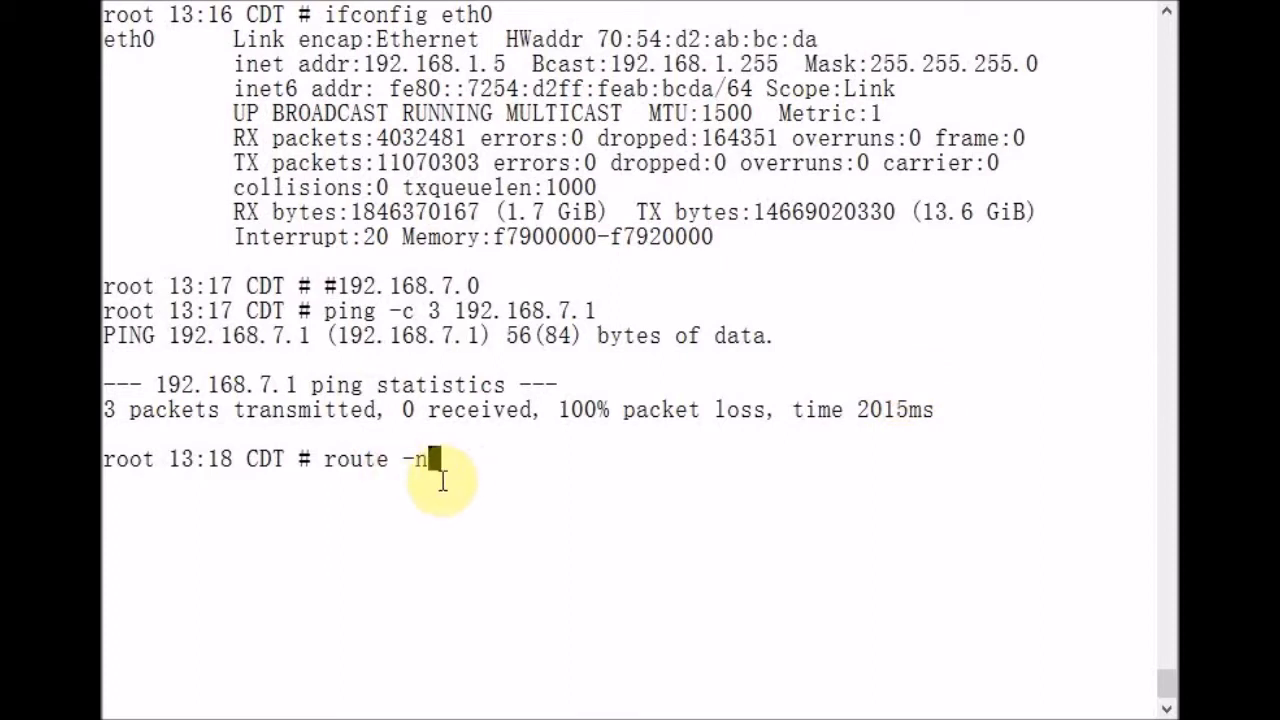
{"action": "mouse_move", "coordinate": [420, 480]}
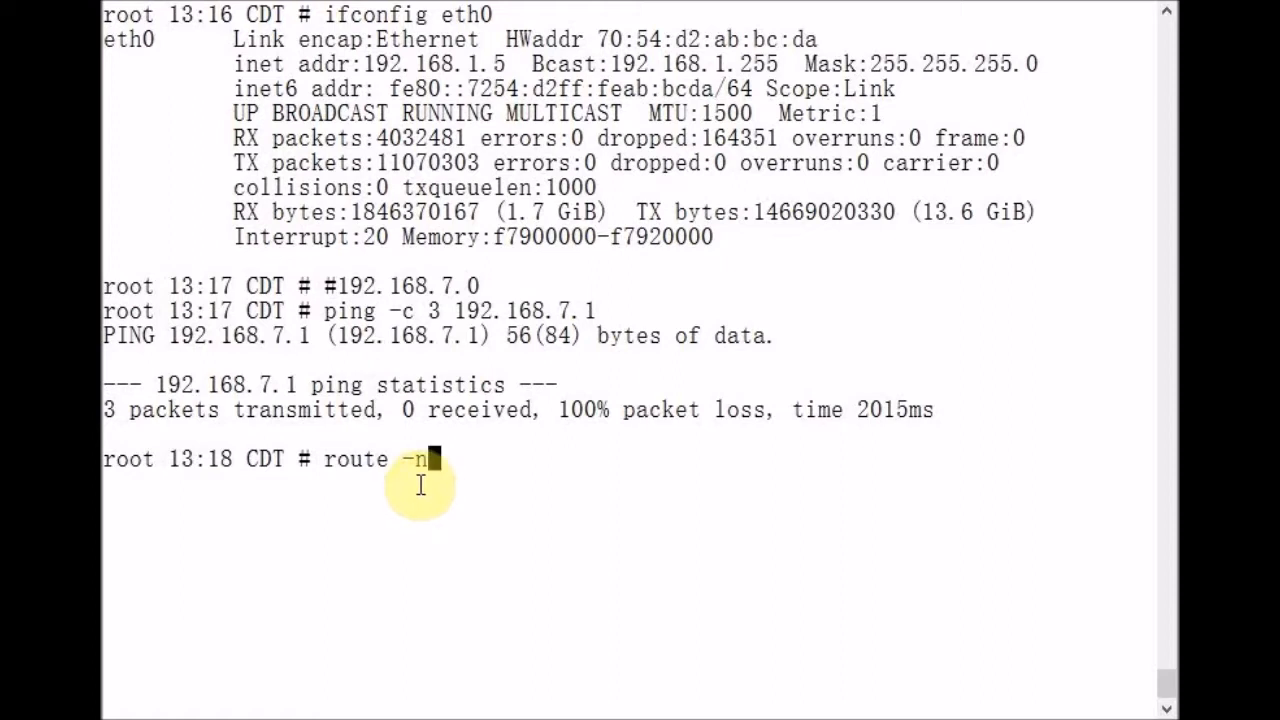
{"action": "mouse_move", "coordinate": [580, 472]}
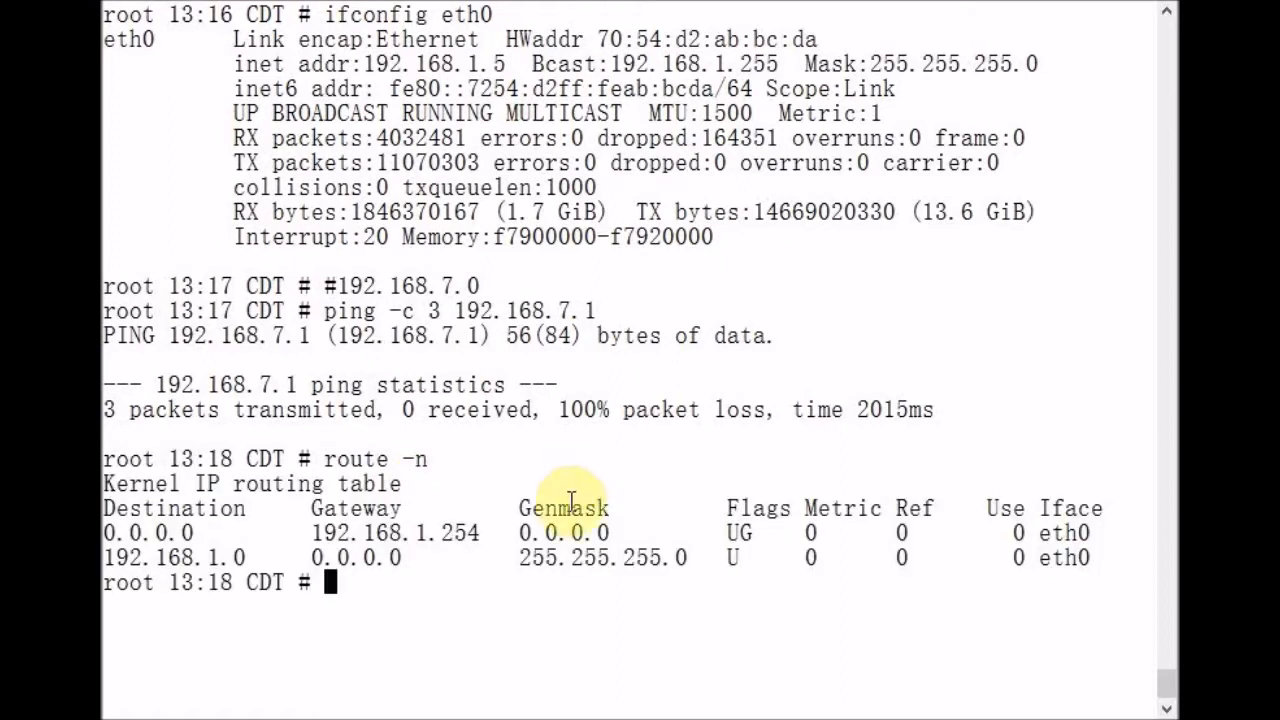
{"action": "mouse_move", "coordinate": [472, 590]}
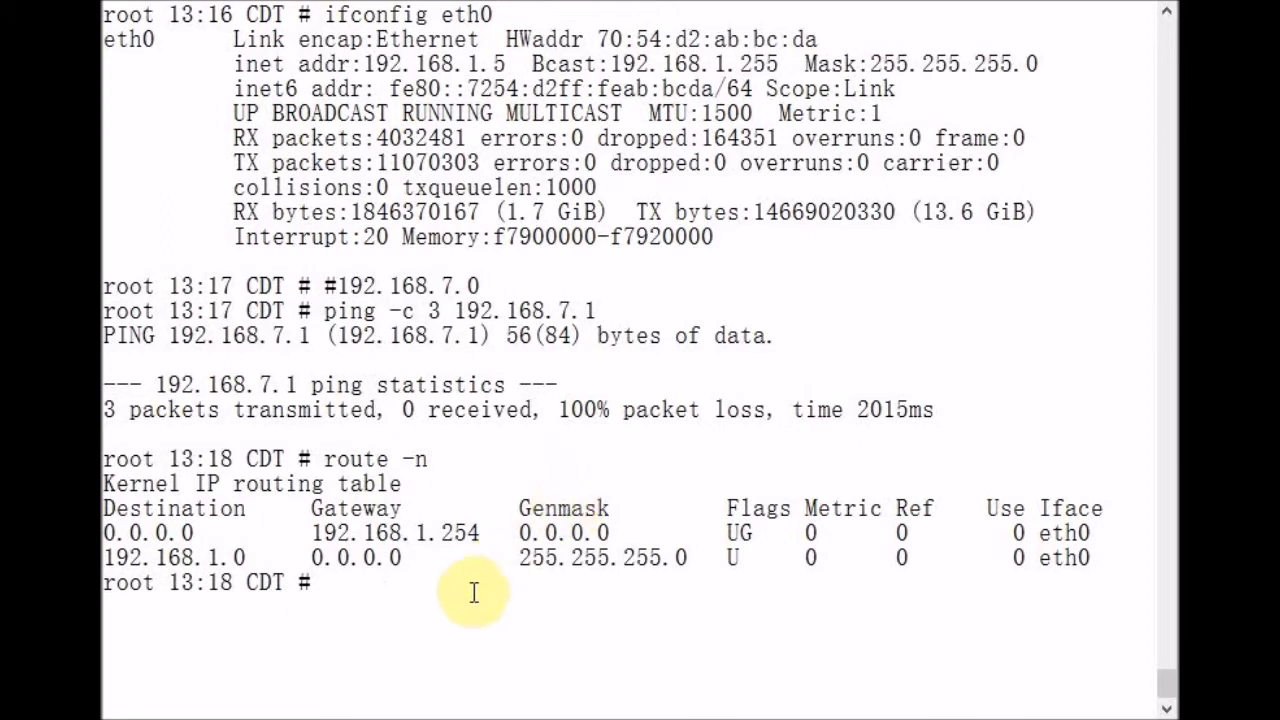
{"action": "mouse_move", "coordinate": [448, 570]}
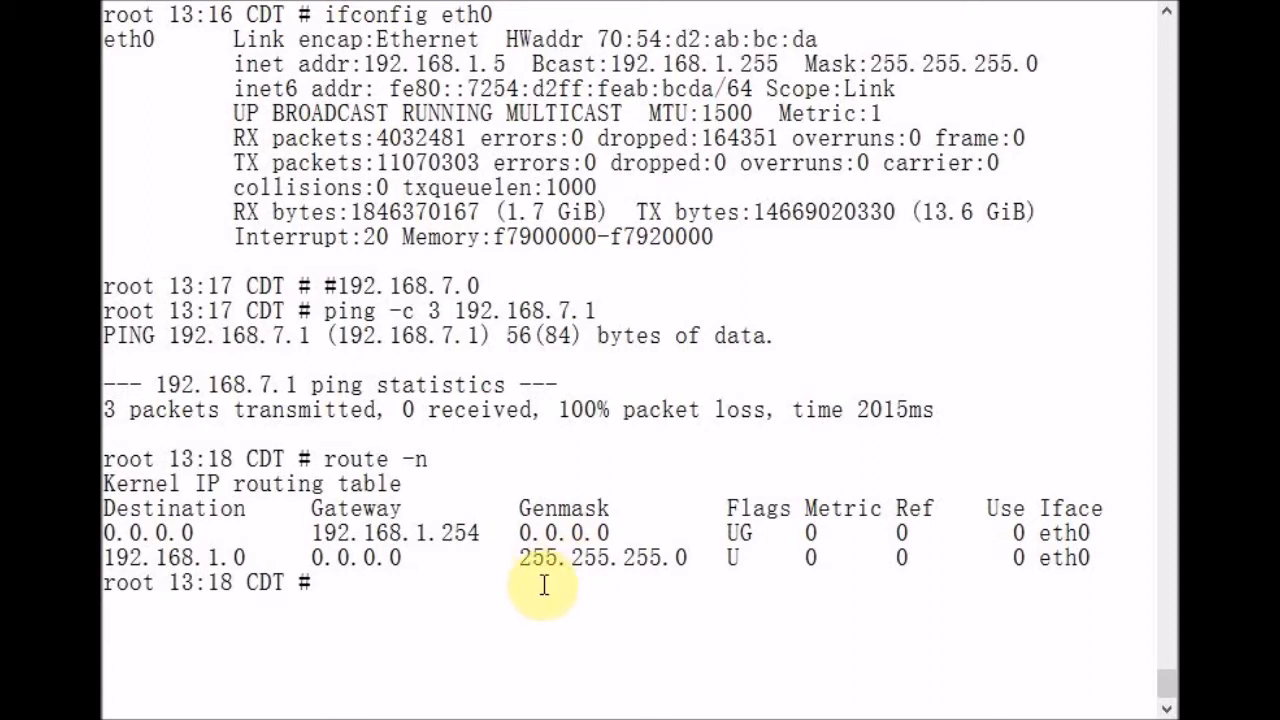
{"action": "mouse_move", "coordinate": [550, 590]}
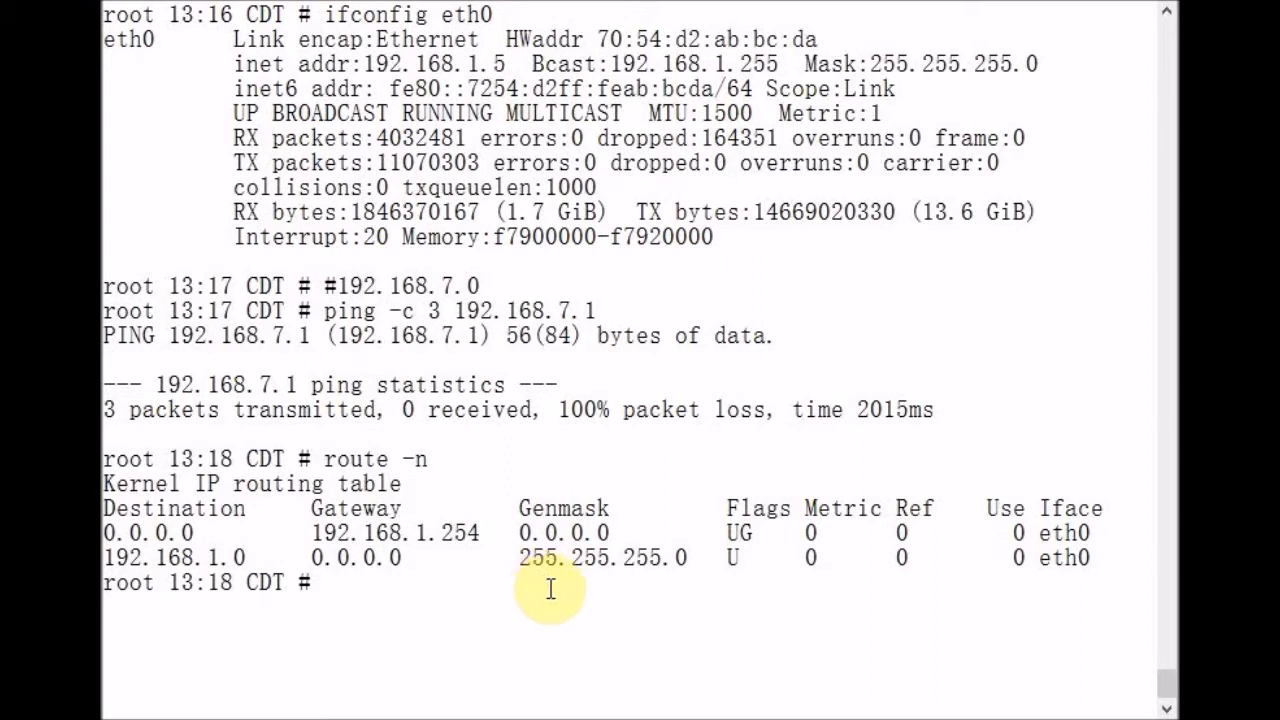
{"action": "double_click", "coordinate": [600, 556]}
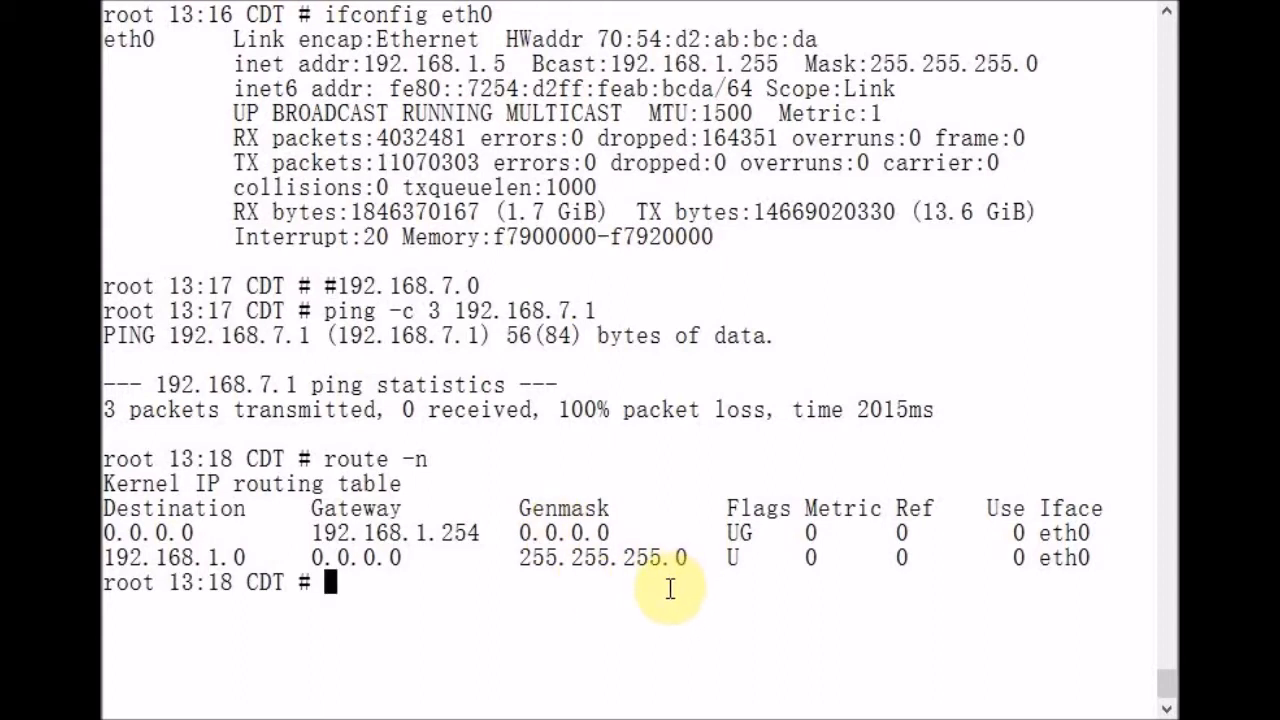
{"action": "mouse_move", "coordinate": [1056, 560]}
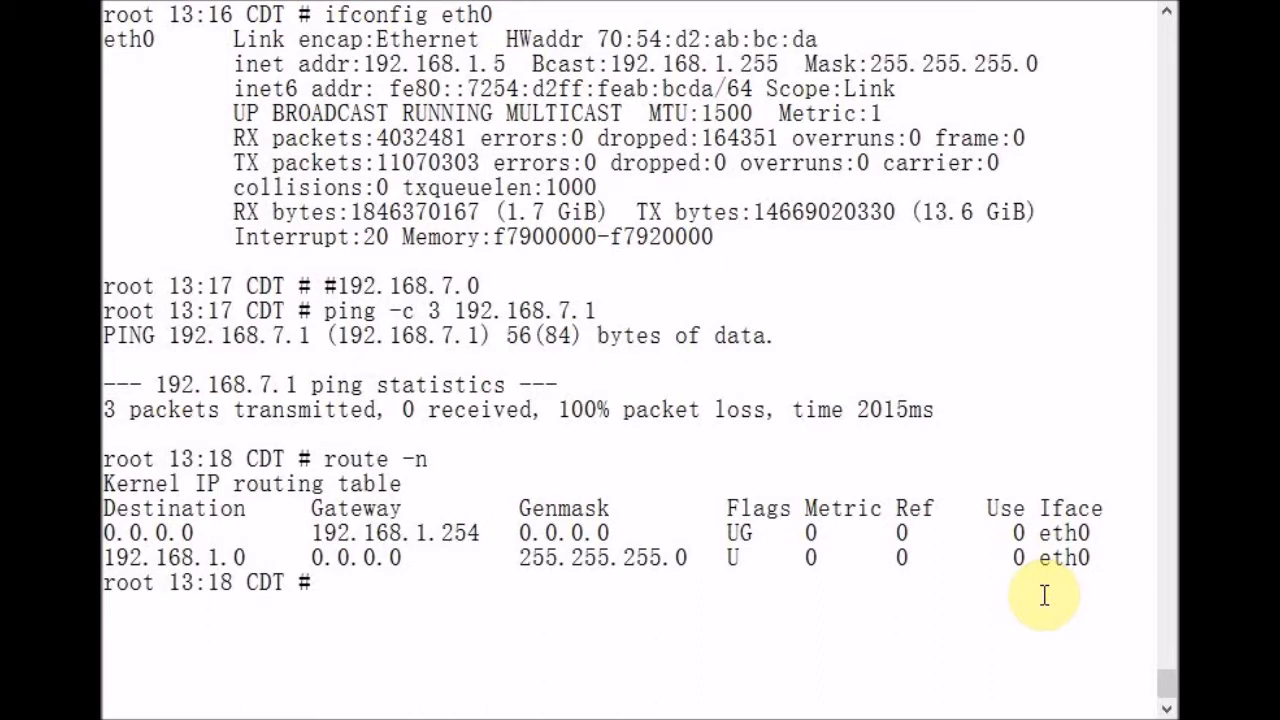
Add a route to 192.168.7.0 netmask 255.255.255.0 via gateway 192.168.1.2 on eth0.
{"action": "type", "text": "route"}
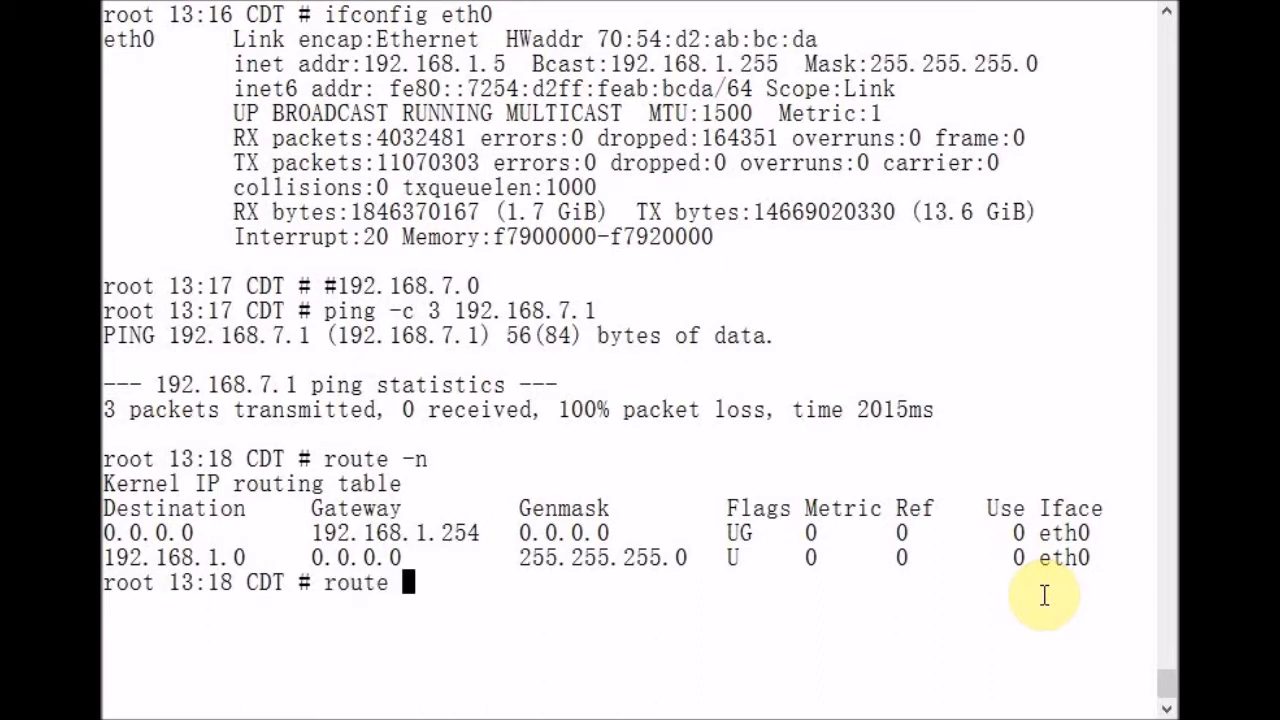
{"action": "type", "text": "add -net 192.168"}
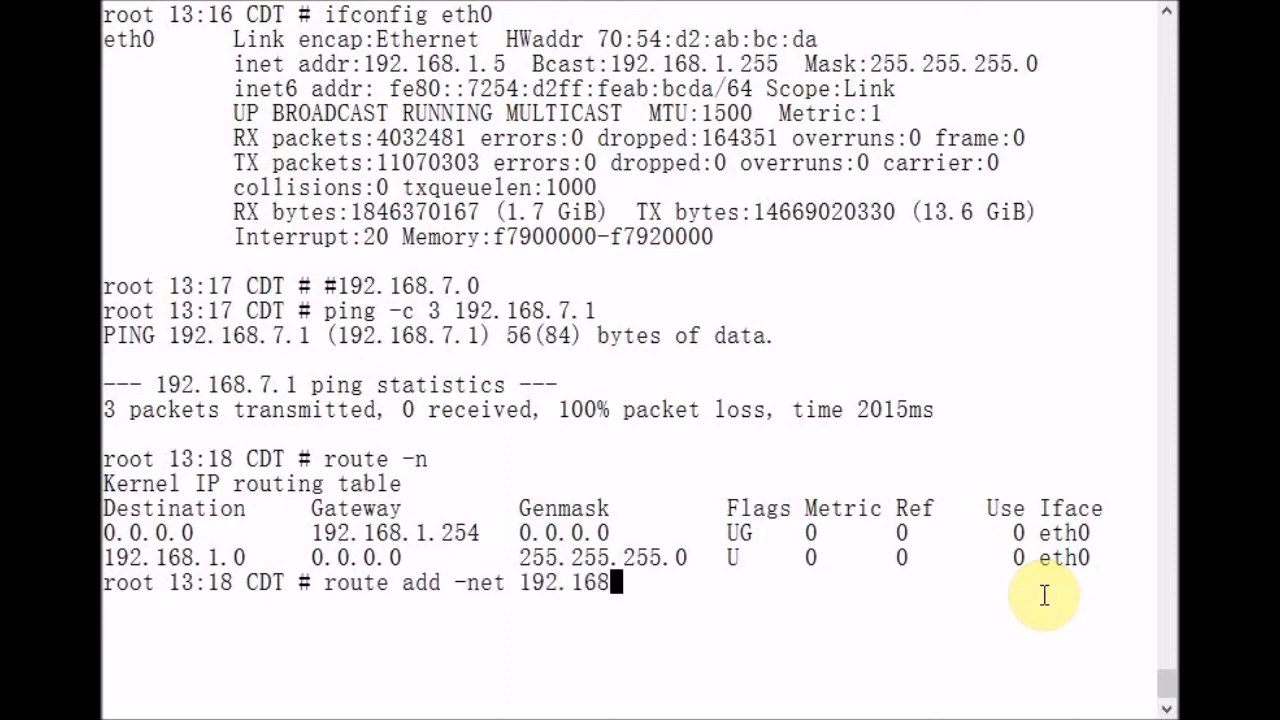
{"action": "type", "text": ".7."}
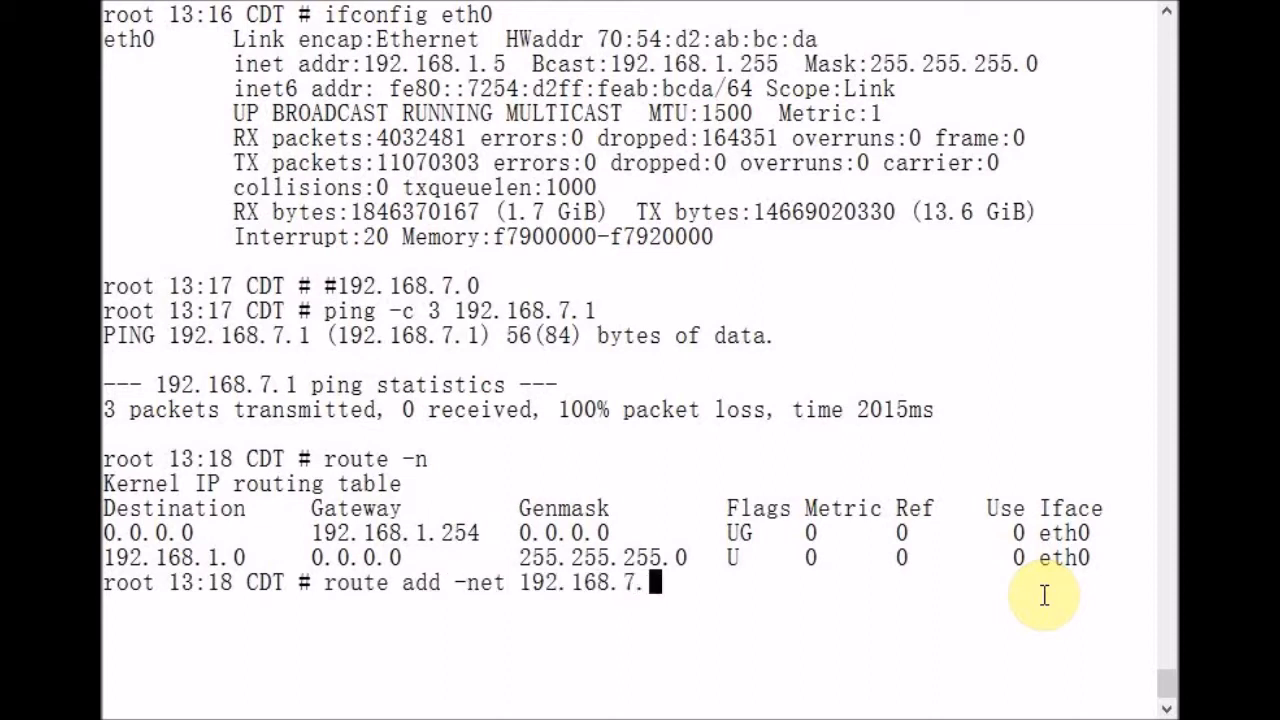
{"action": "type", "text": "0 netmask 255"}
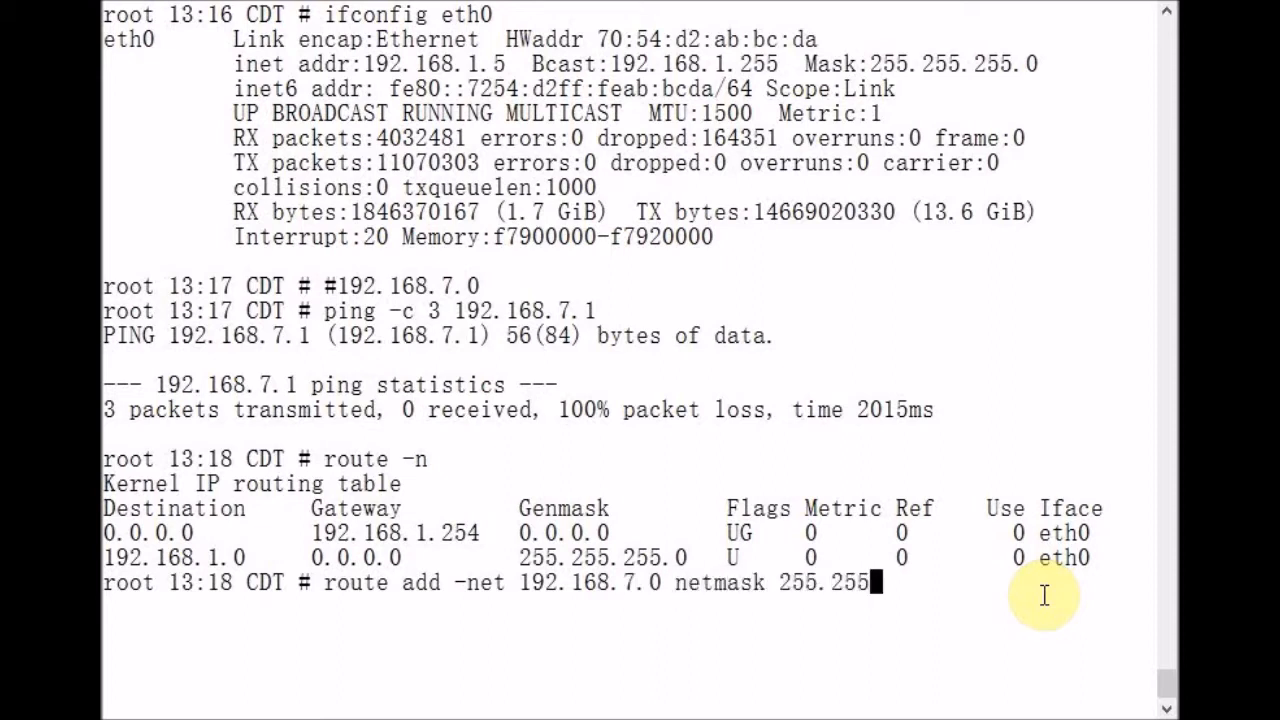
{"action": "type", "text": ".255.0"}
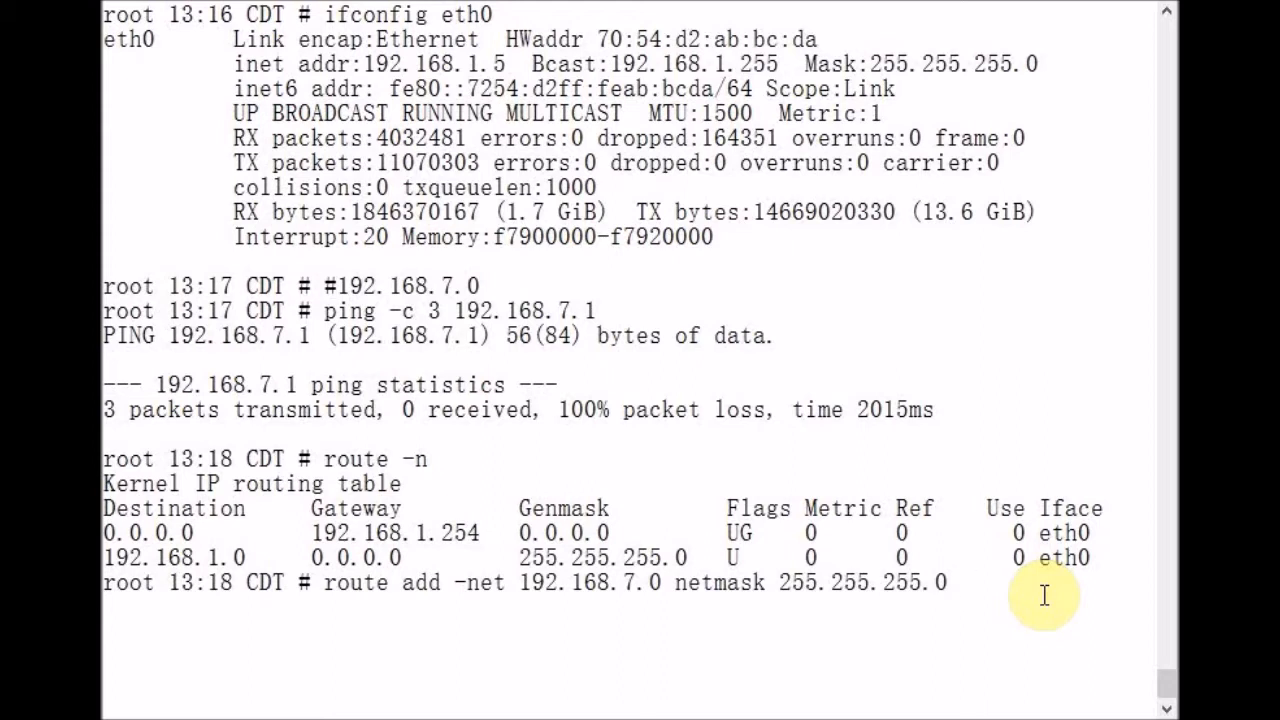
{"action": "type", "text": "gw"}
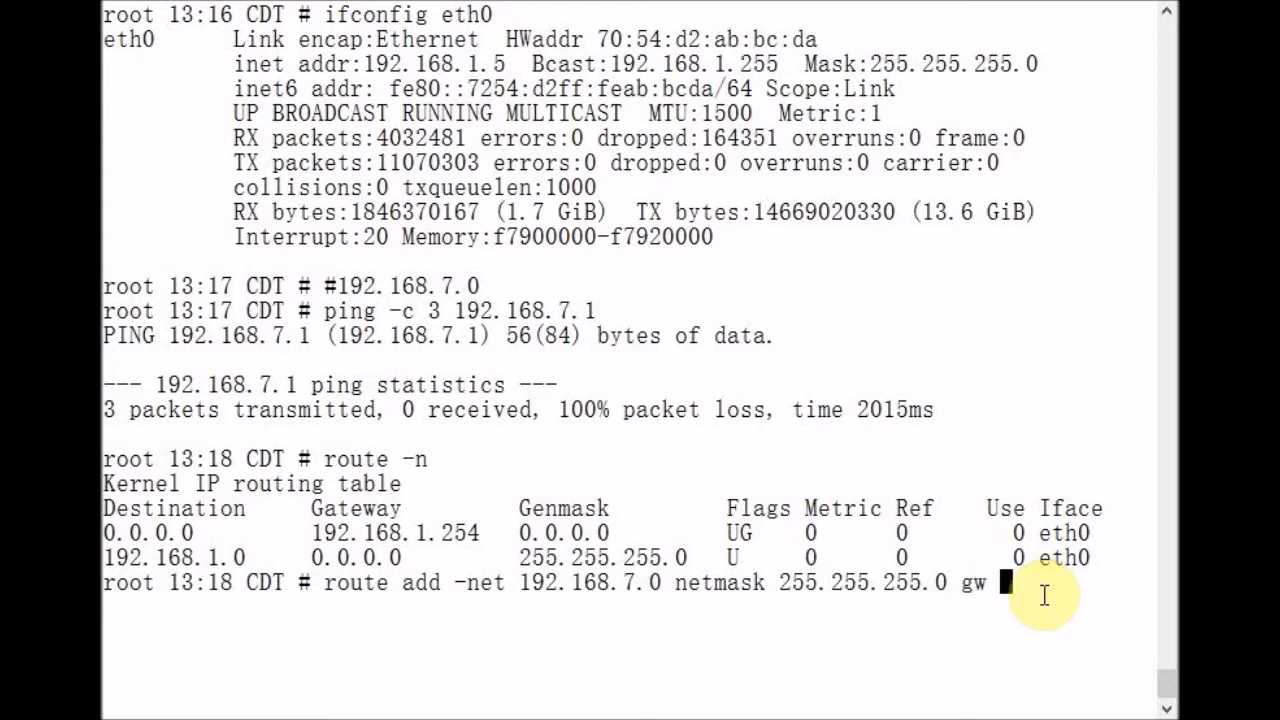
{"action": "type", "text": "192.168.1"}
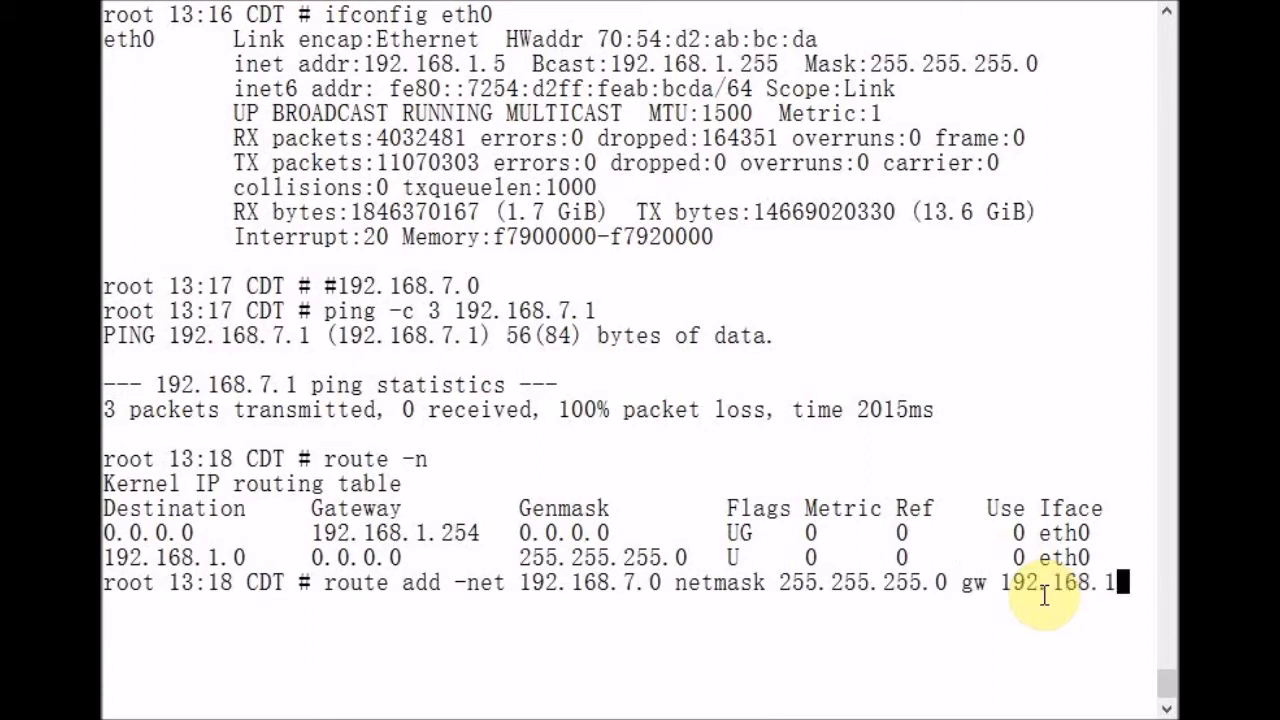
{"action": "type", "text": "2"}
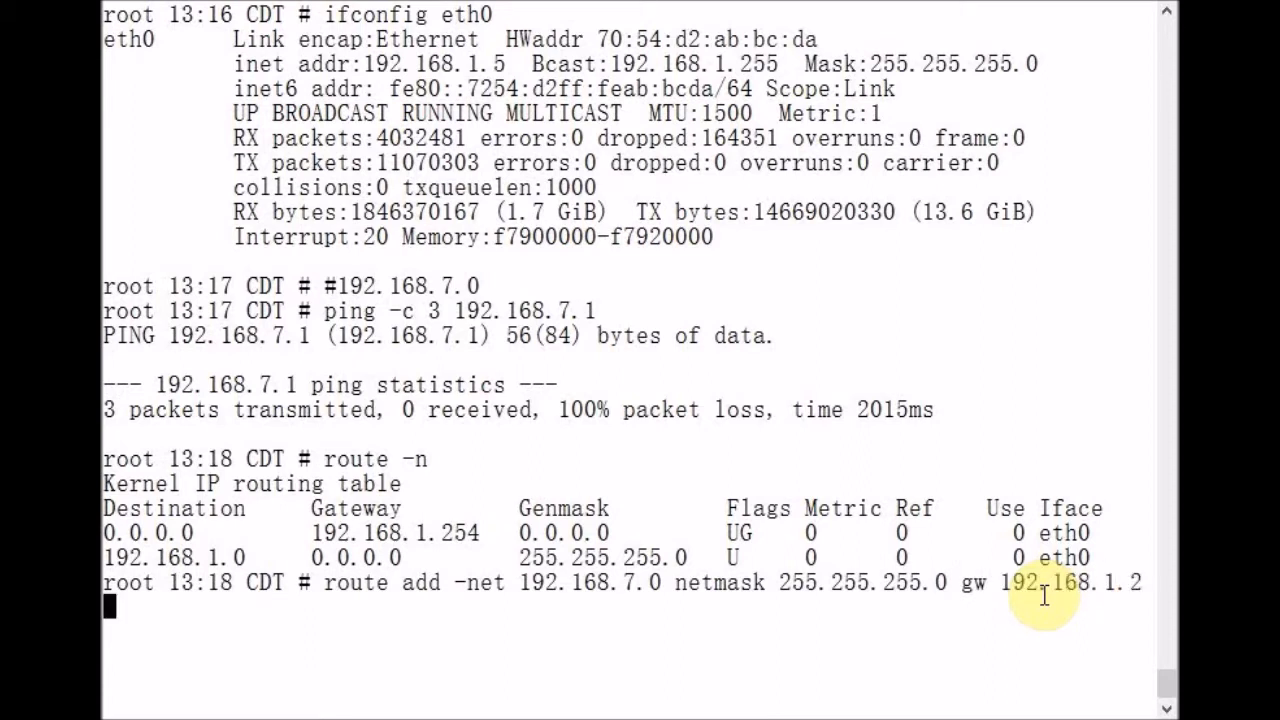
{"action": "type", "text": "dev eth0"}
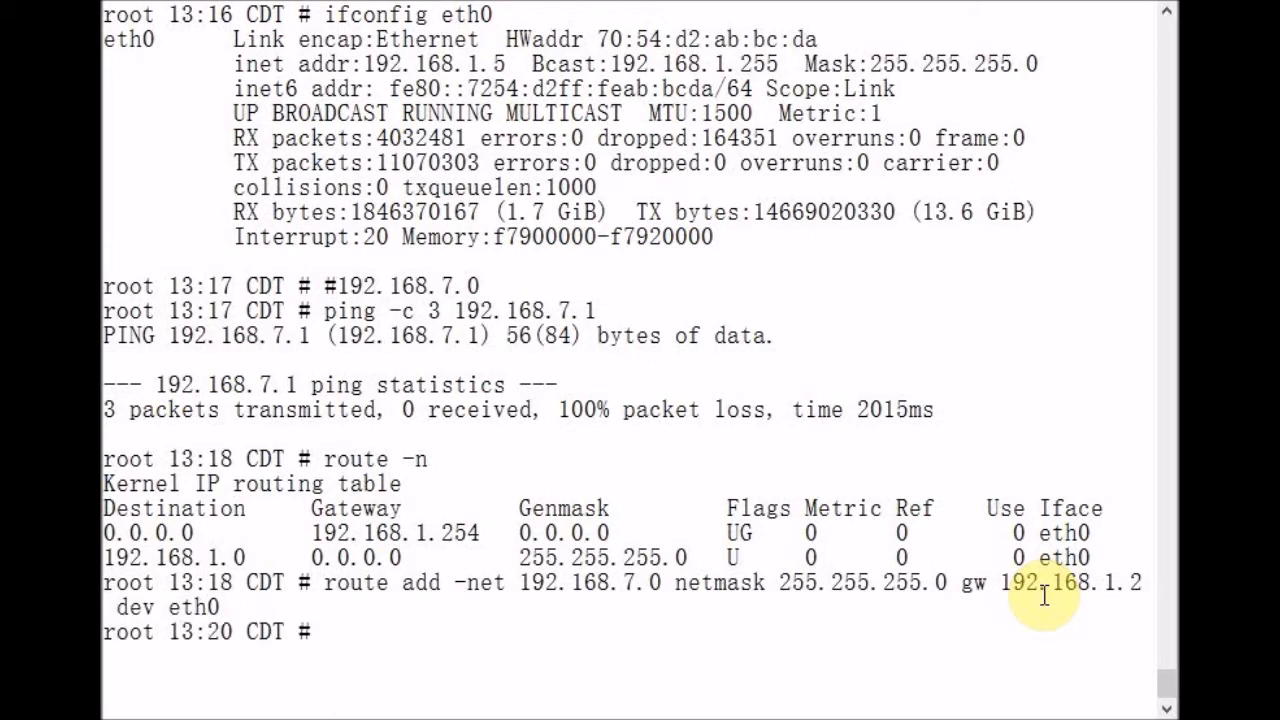
Rerun route -n and highlight the new 192.168.7.0 entry via 192.168.1.2 on eth0.
{"action": "type", "text": "route -n"}
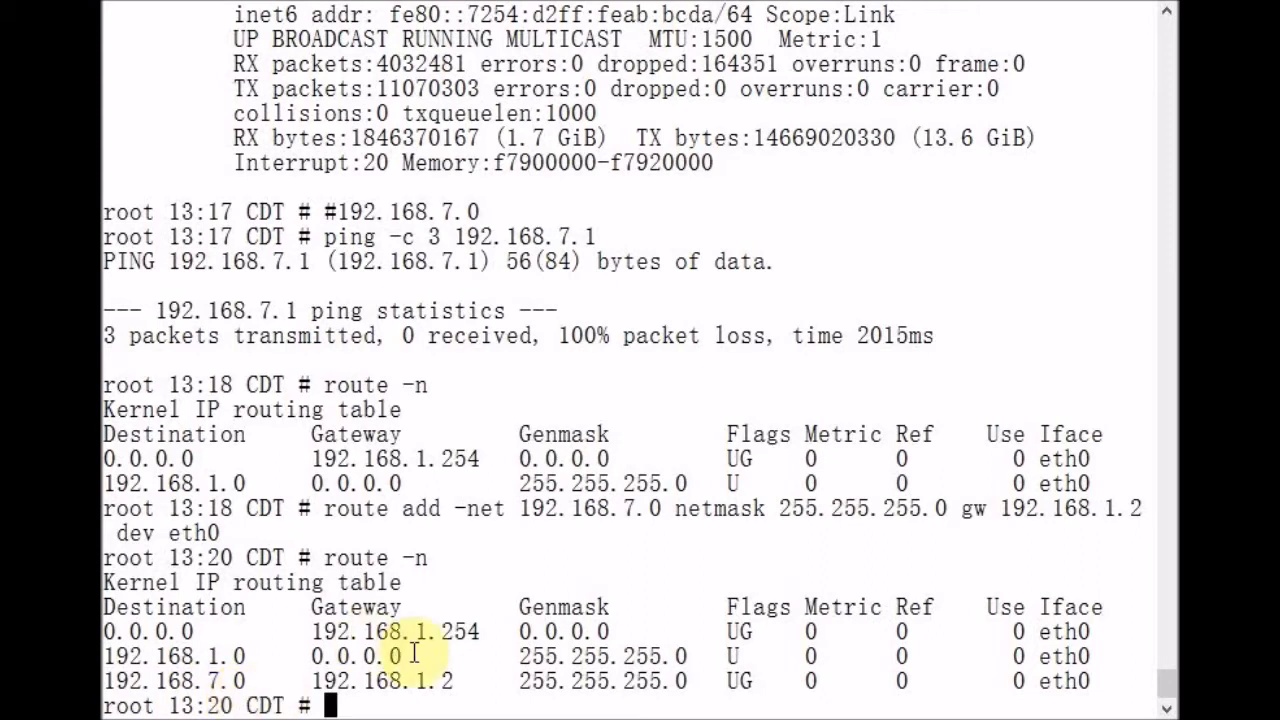
{"action": "mouse_move", "coordinate": [378, 696]}
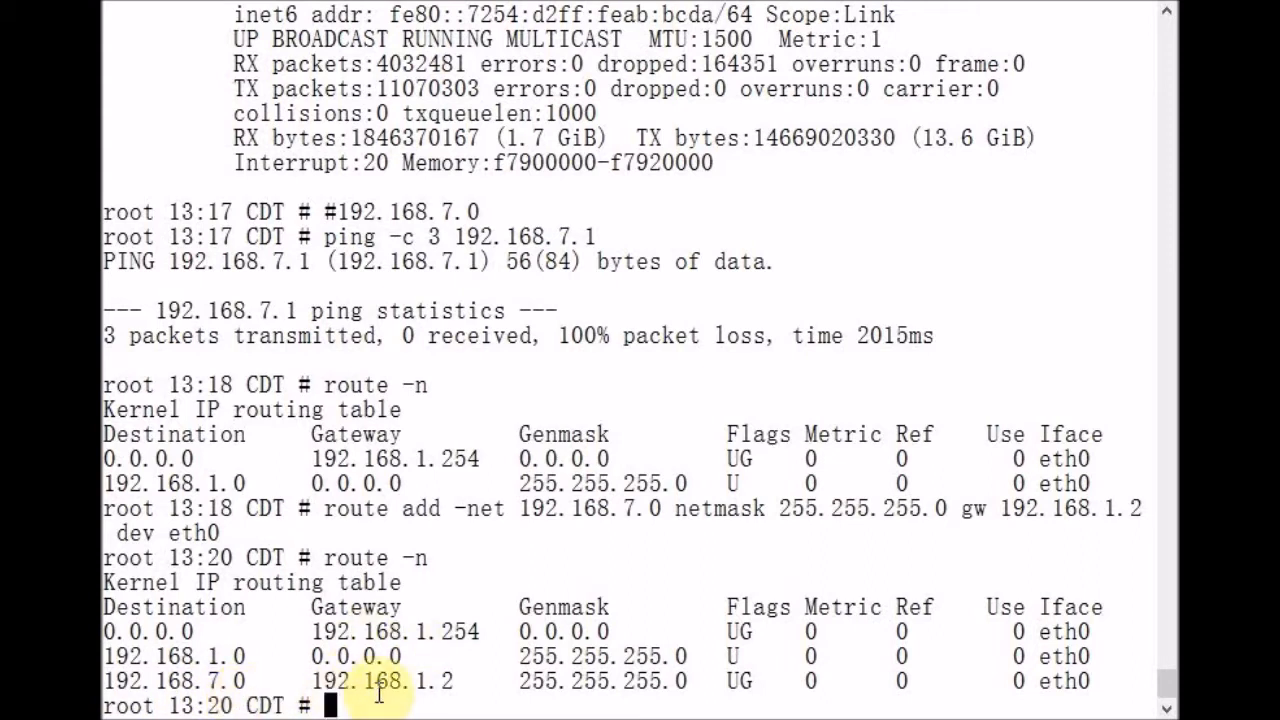
{"action": "mouse_move", "coordinate": [456, 700]}
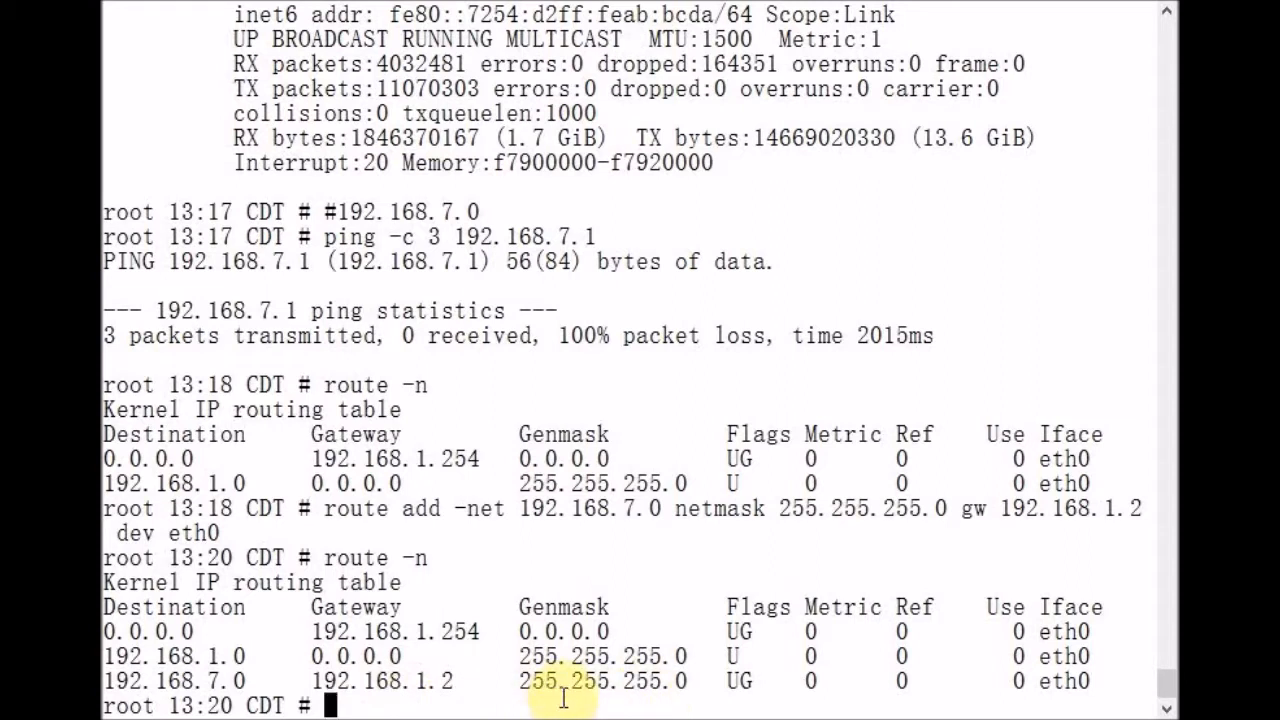
{"action": "mouse_move", "coordinate": [684, 704]}
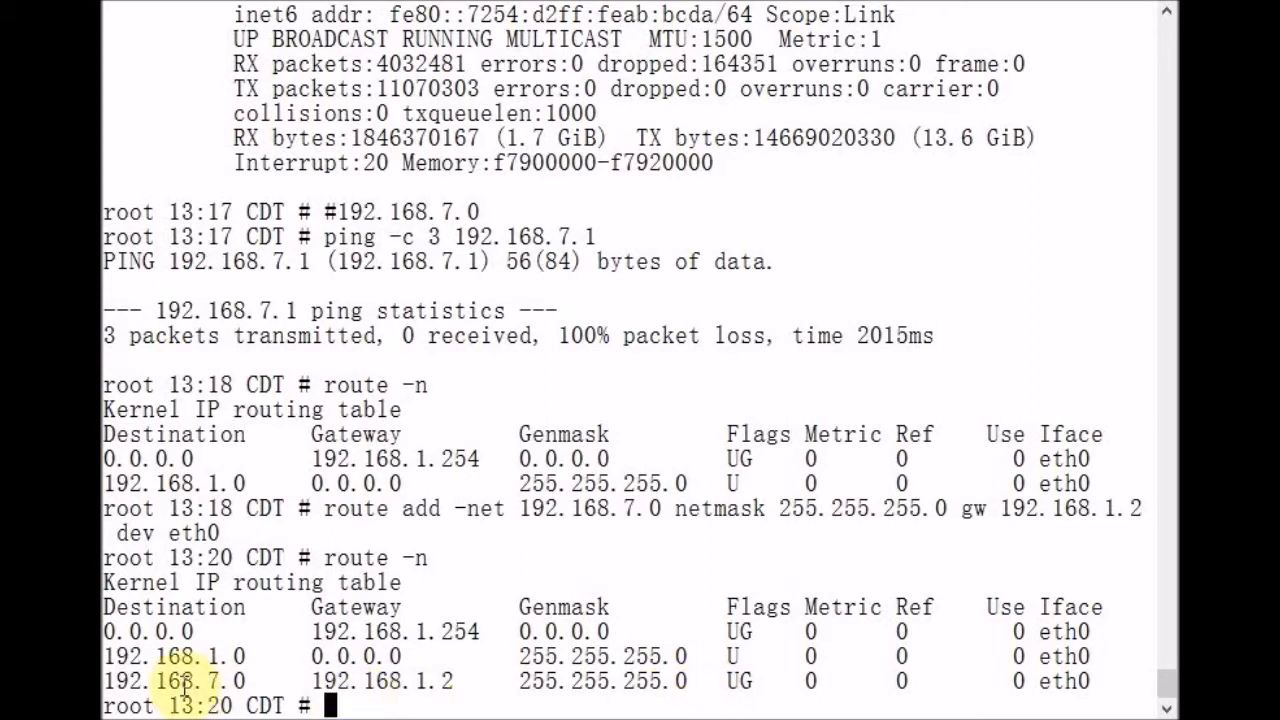
{"action": "double_click", "coordinate": [176, 680]}
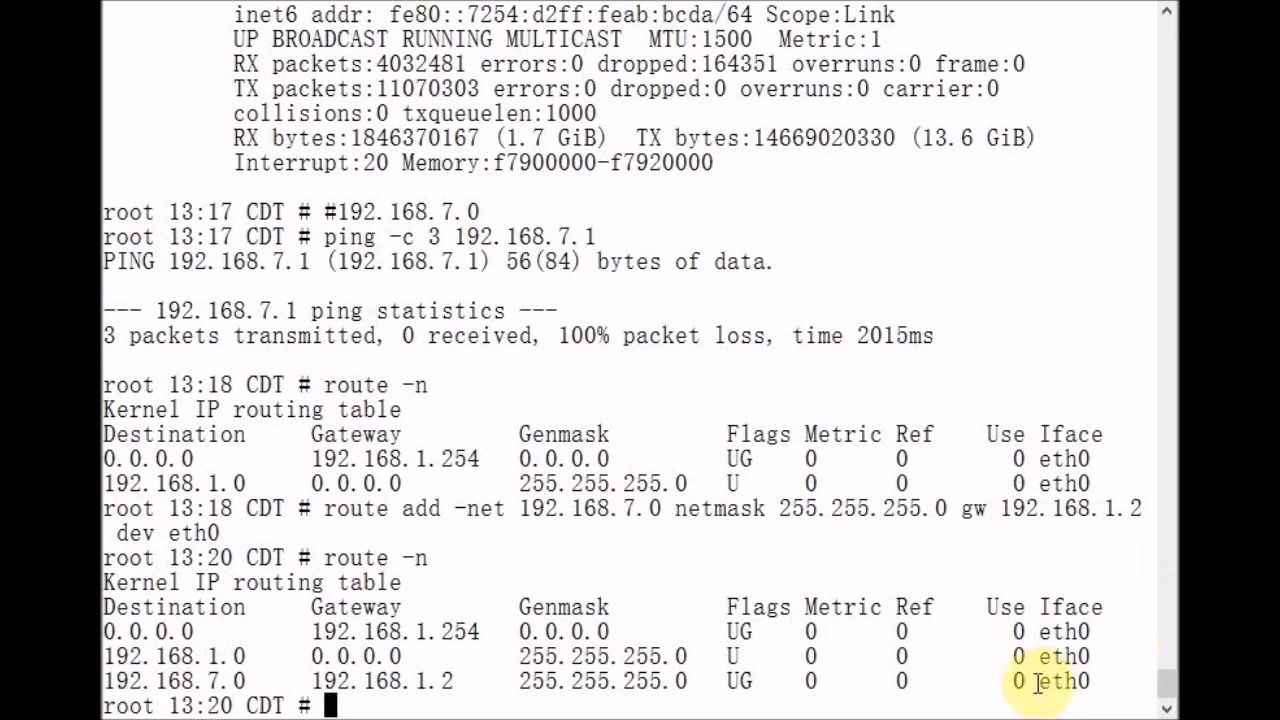
{"action": "double_click", "coordinate": [1056, 680]}
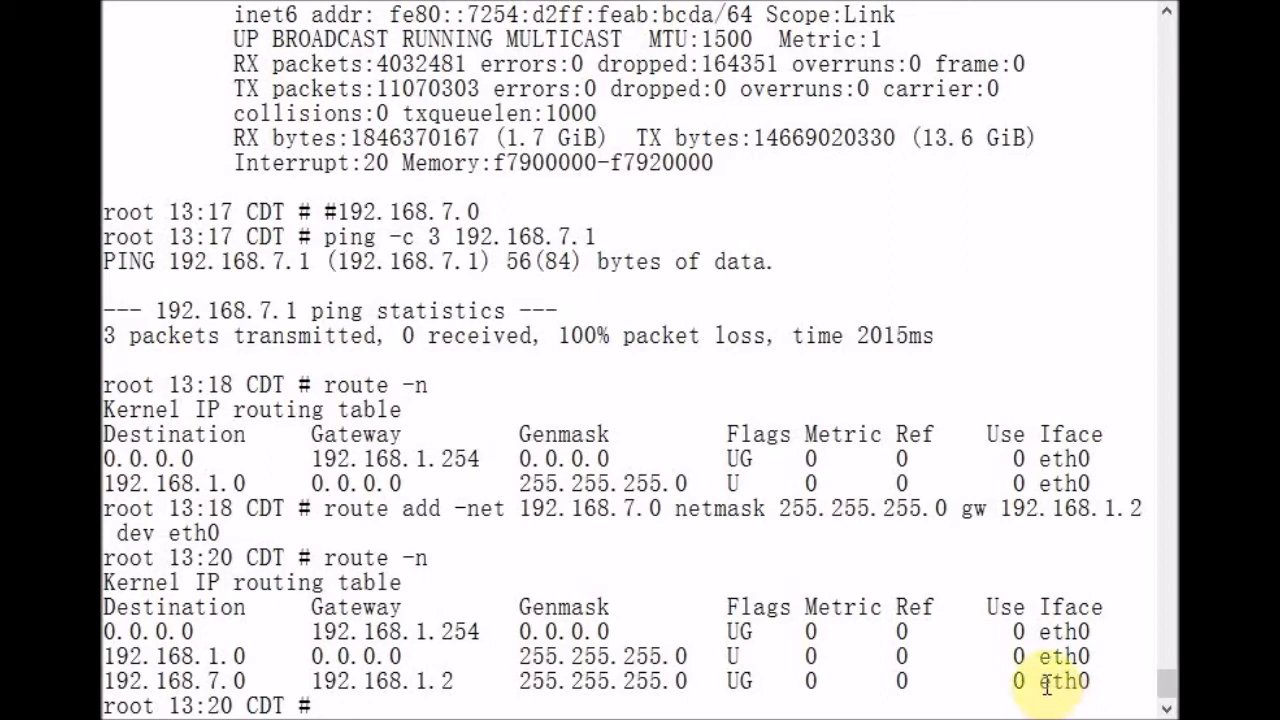
{"action": "double_click", "coordinate": [1060, 680]}
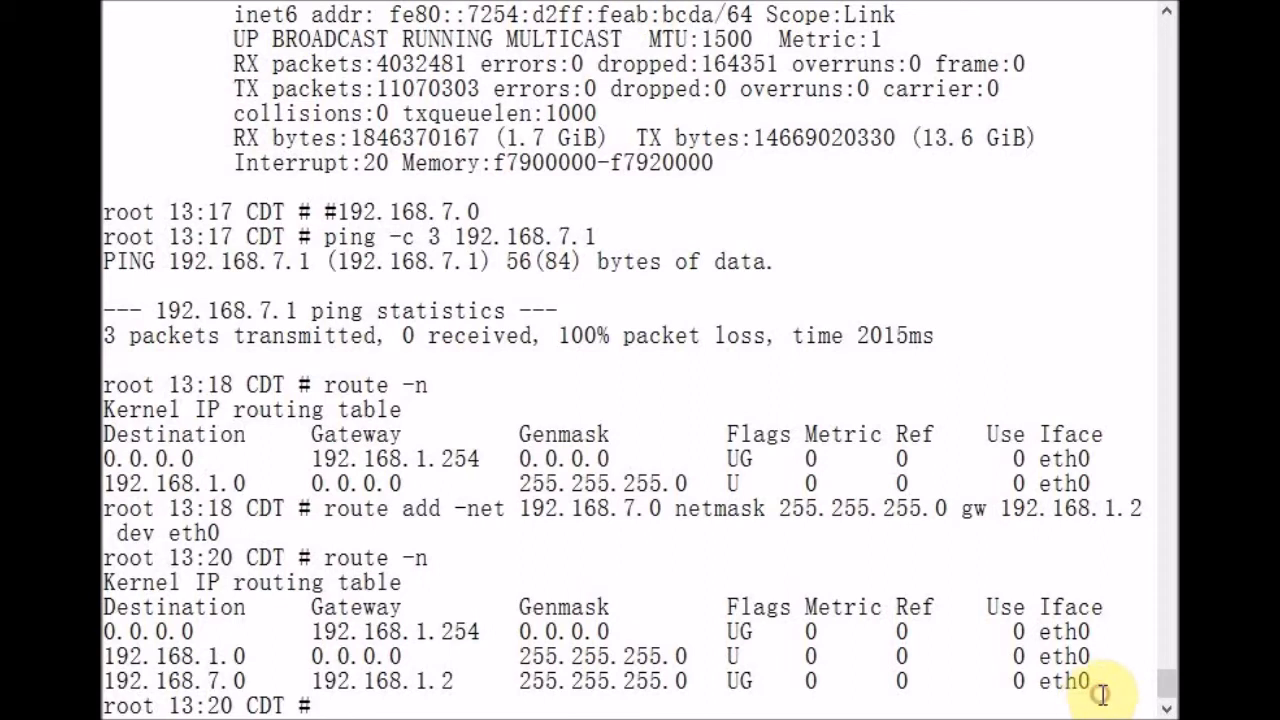
Ping 192.168.7.1 three times again, now receiving all replies with 0% loss.
{"action": "type", "text": "/pi"}
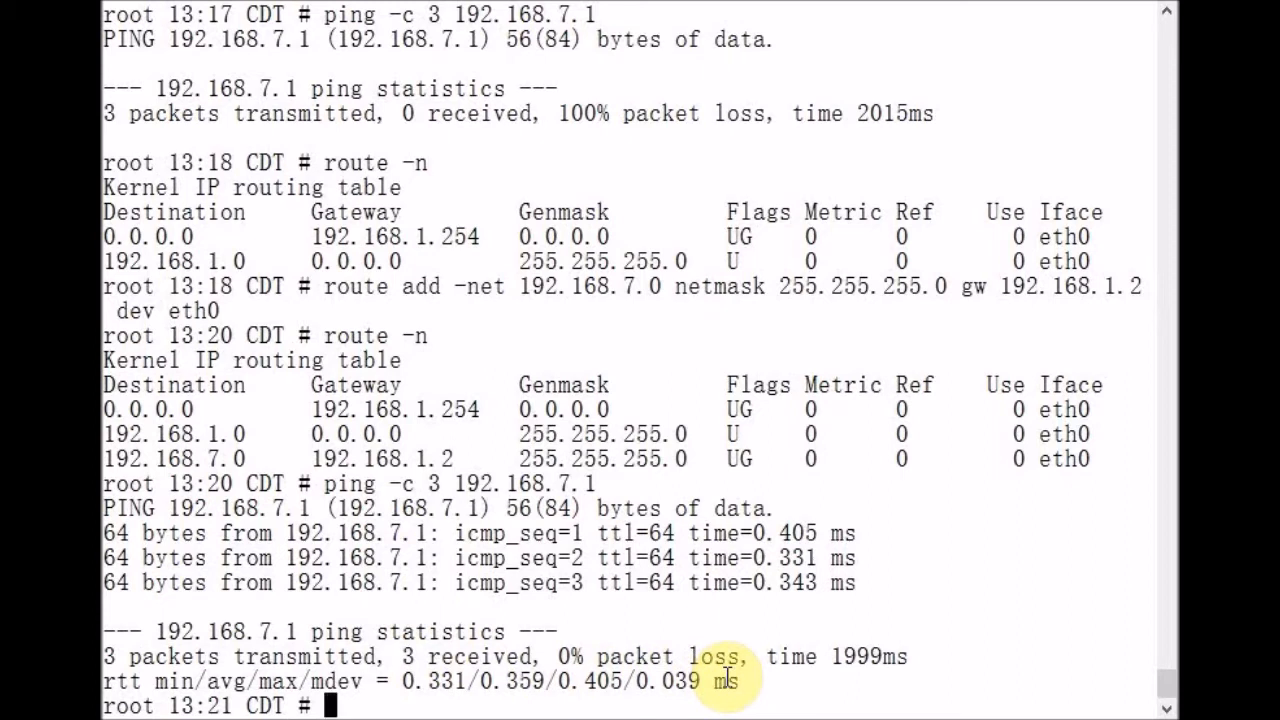
{"action": "mouse_move", "coordinate": [836, 610]}
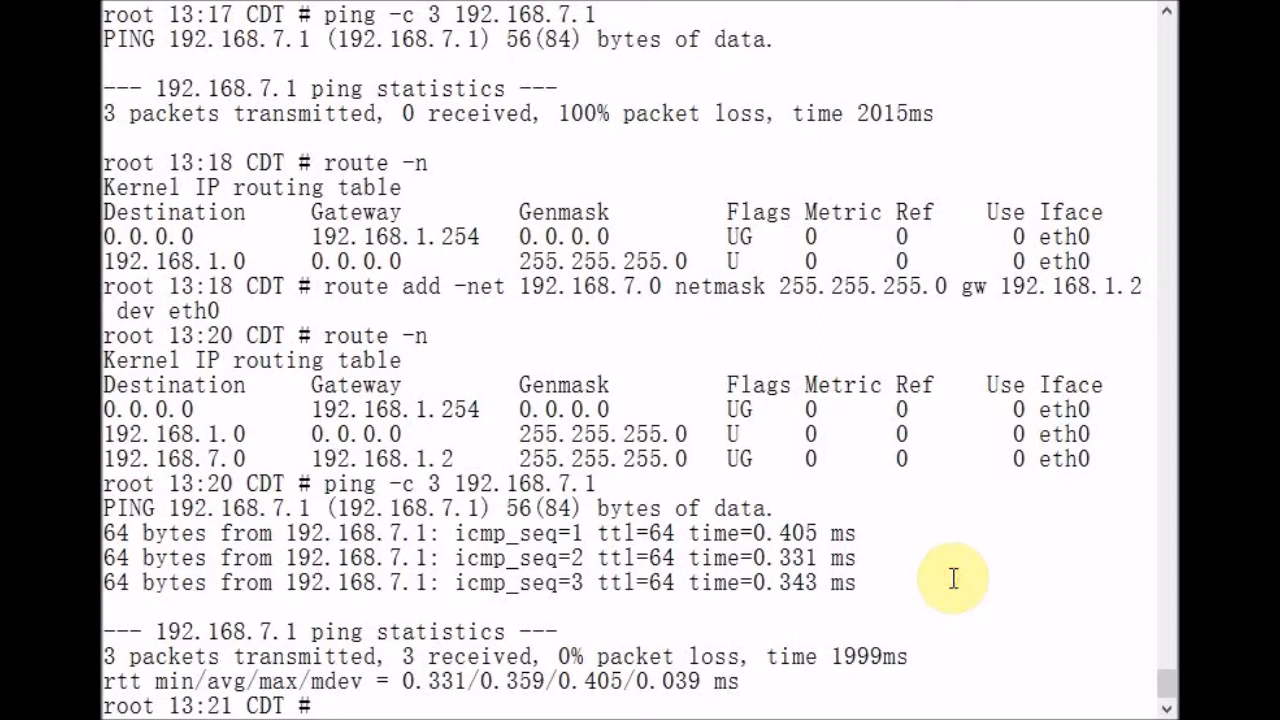
{"action": "mouse_move", "coordinate": [510, 570]}
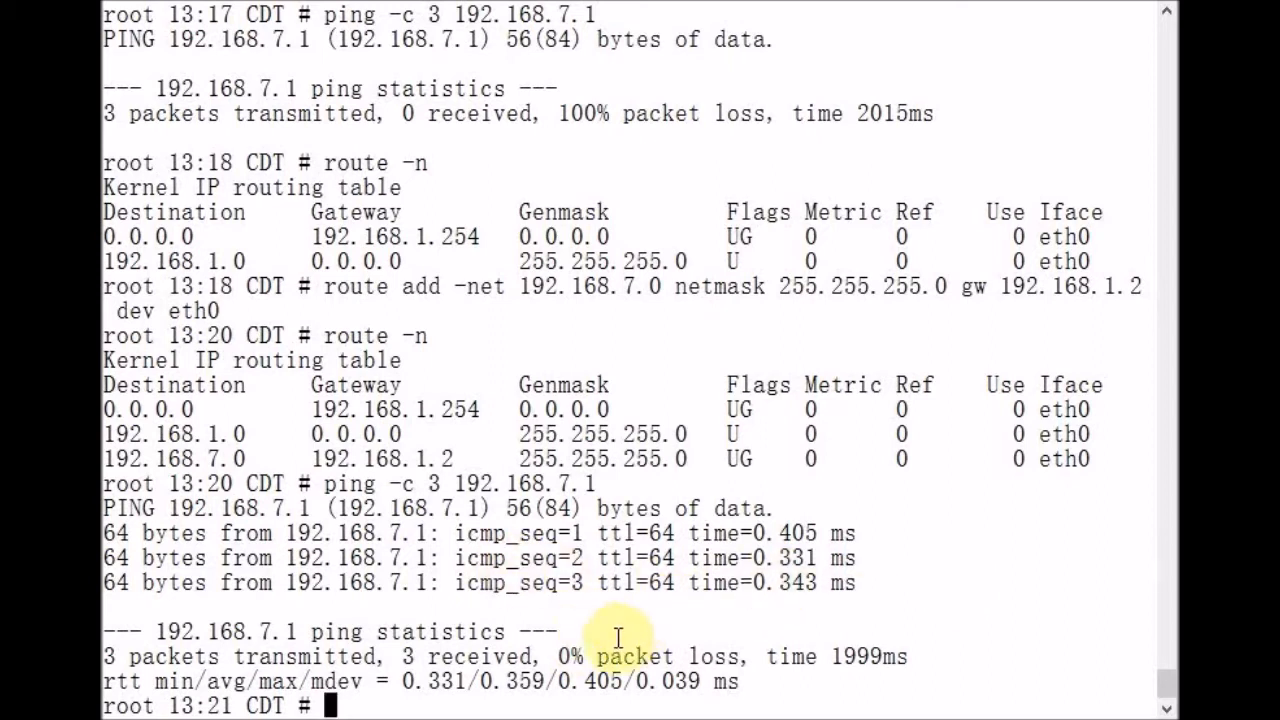
{"action": "mouse_move", "coordinate": [608, 632]}
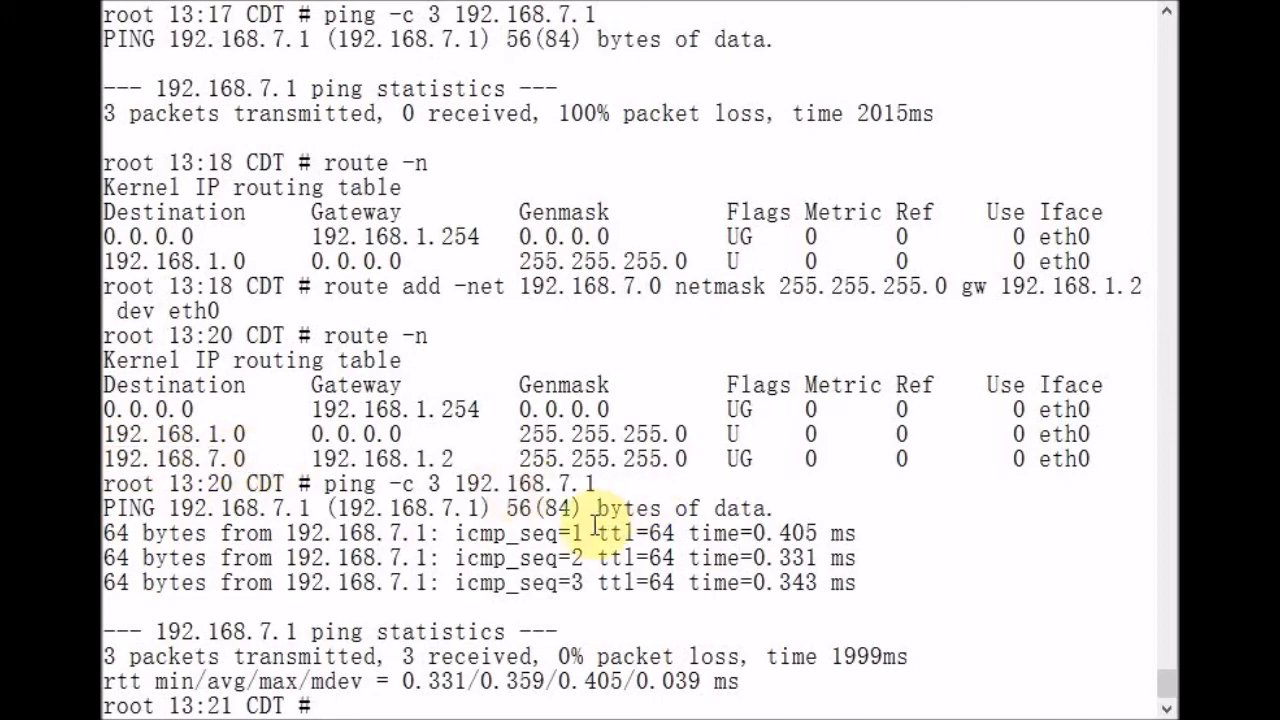
Over ssh to 192.168.1.2, grep ipv4 lines in /etc/sysctl.conf showing net.ipv4.ip_forward=1.
{"action": "type", "text": "ssh 1"}
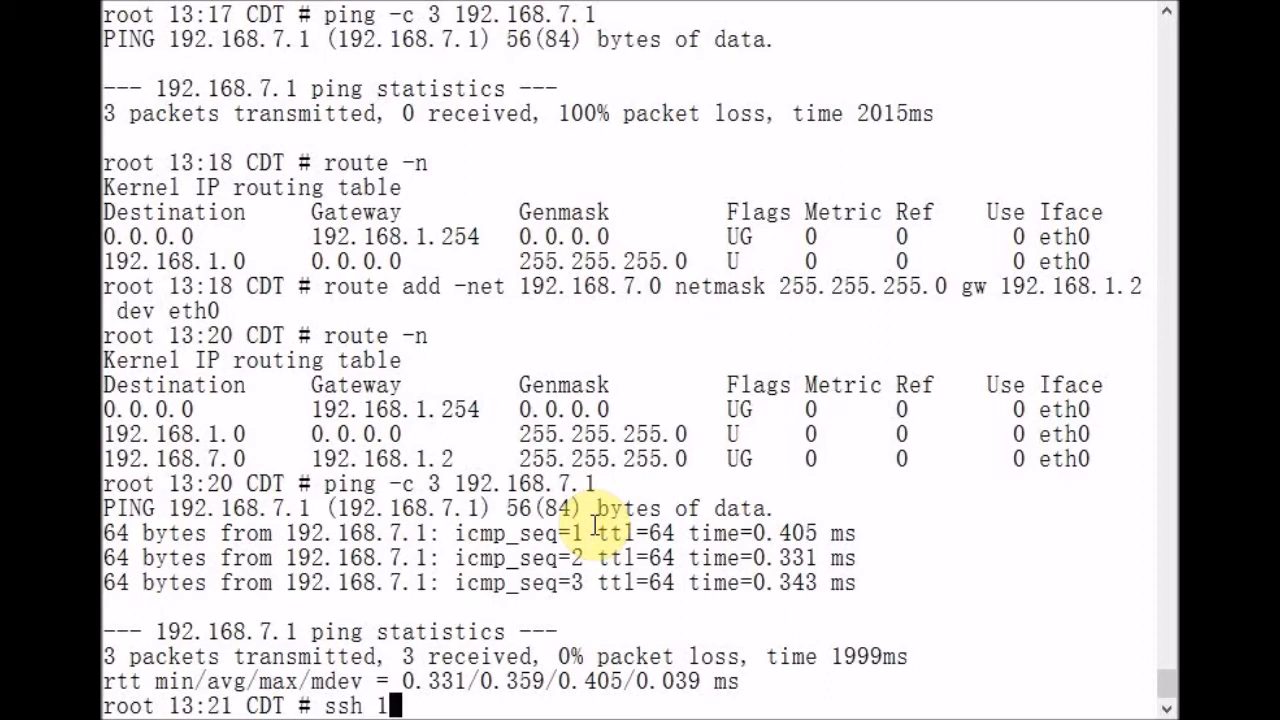
{"action": "type", "text": "92.168.1.2"}
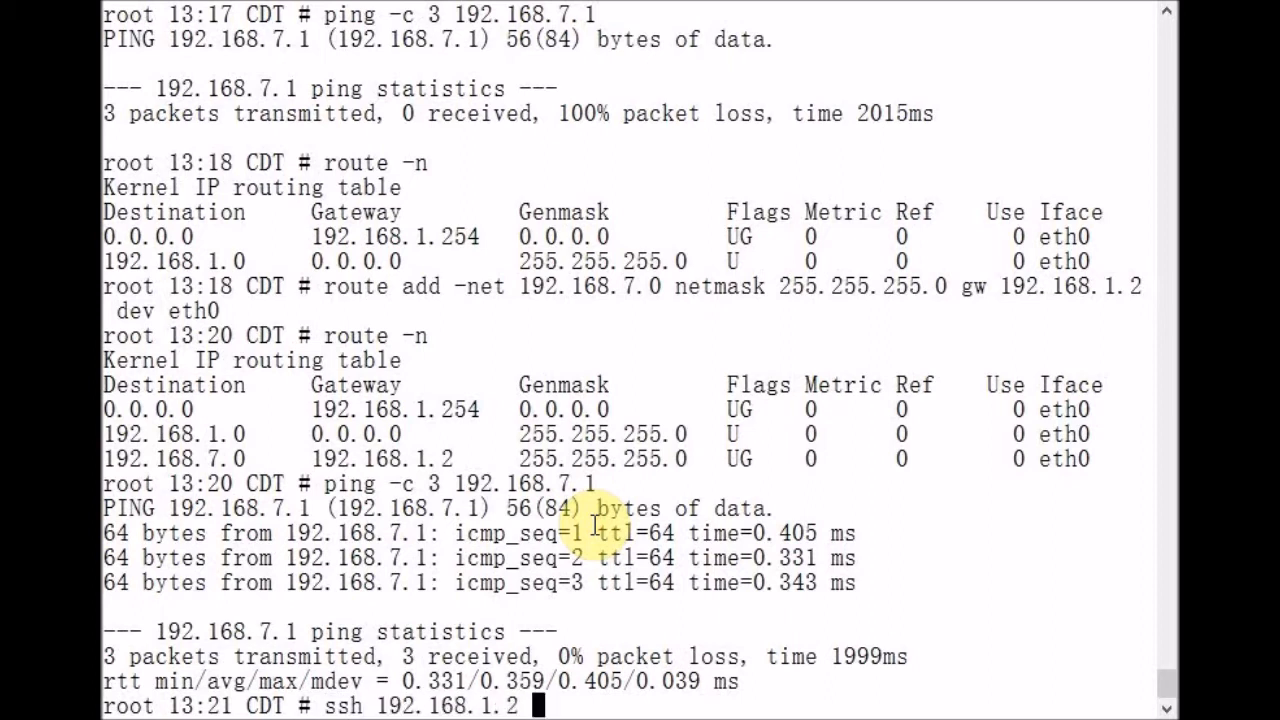
{"action": "type", "text": "'"}
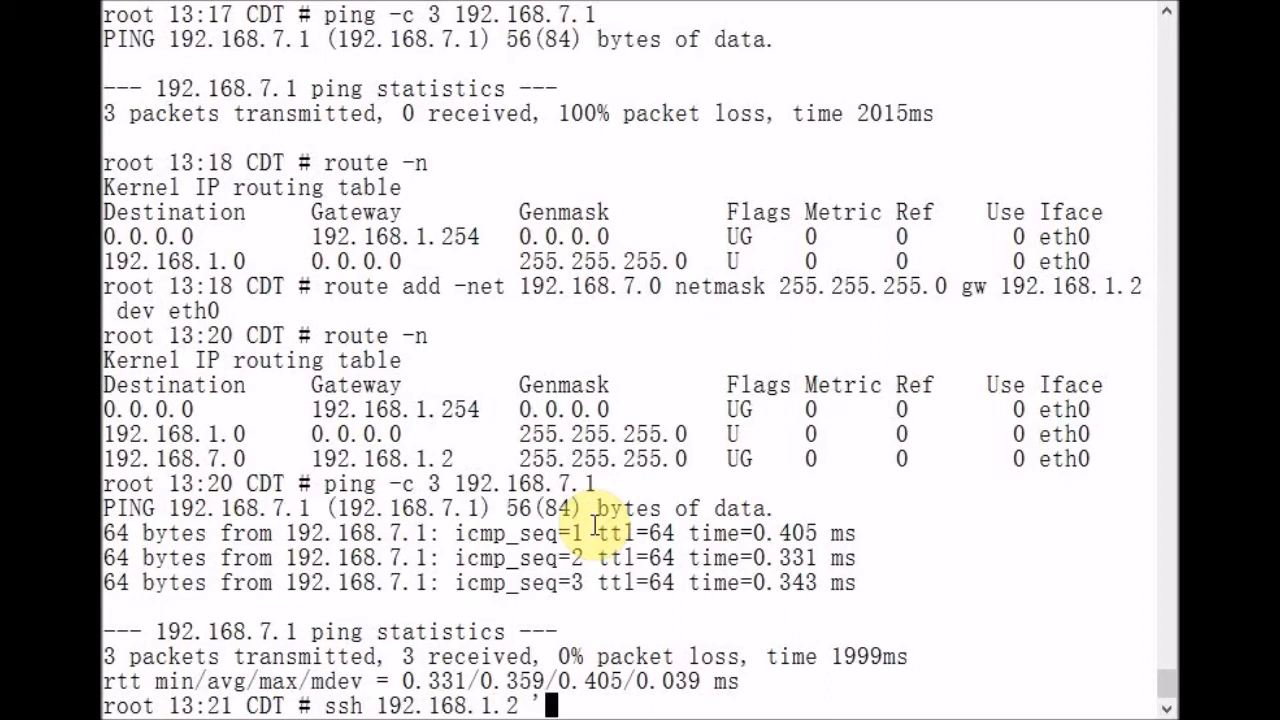
{"action": "type", "text": "grep"}
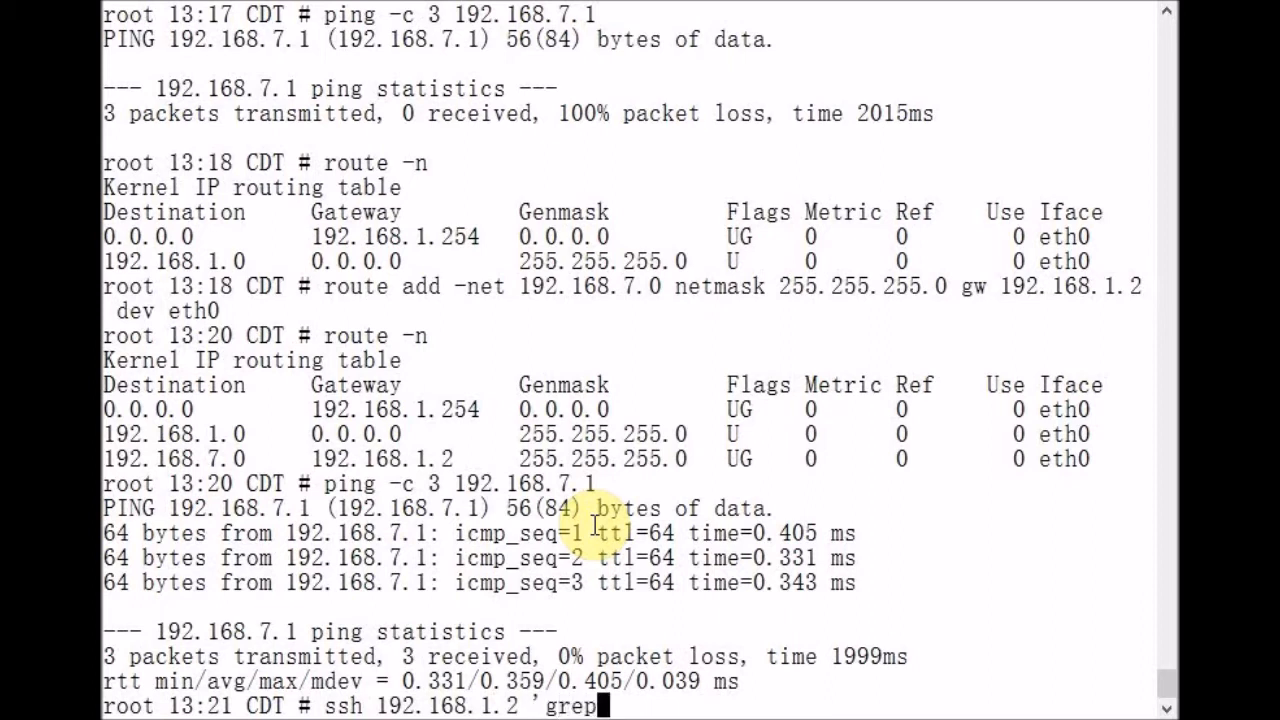
{"action": "type", "text": "-i ipv4 /etc/sysc"}
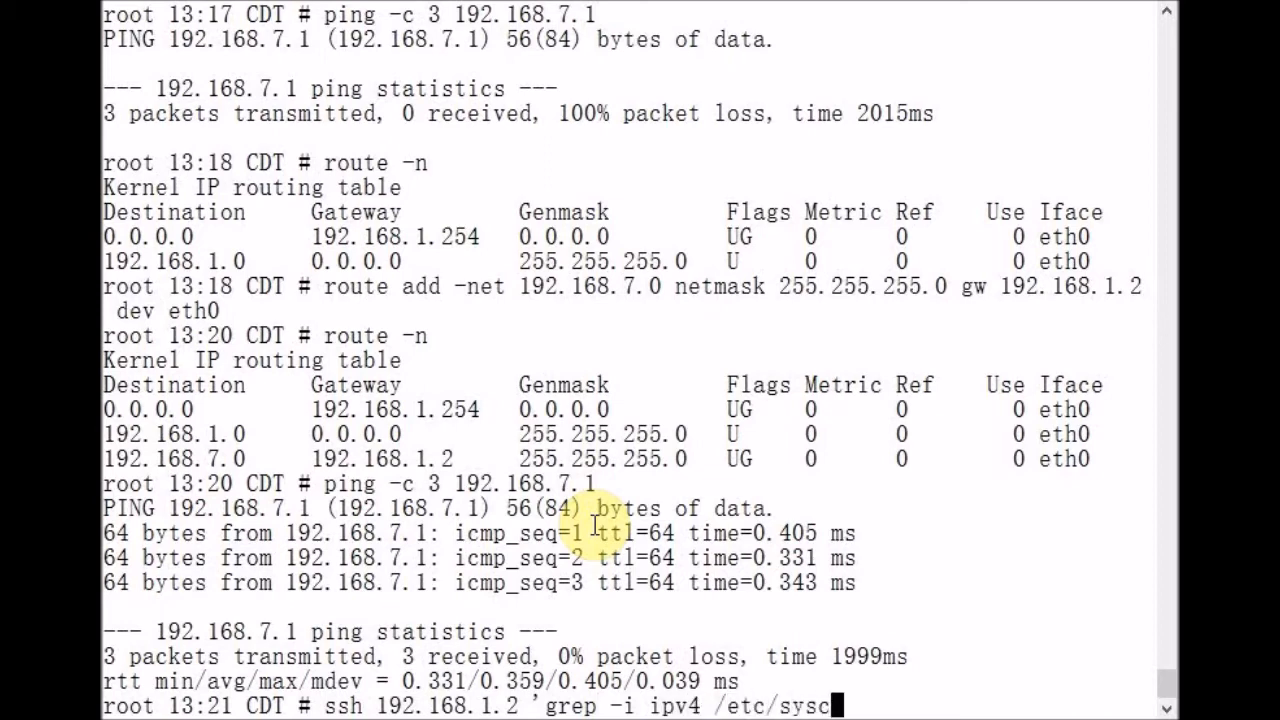
{"action": "type", "text": "l.conf'"}
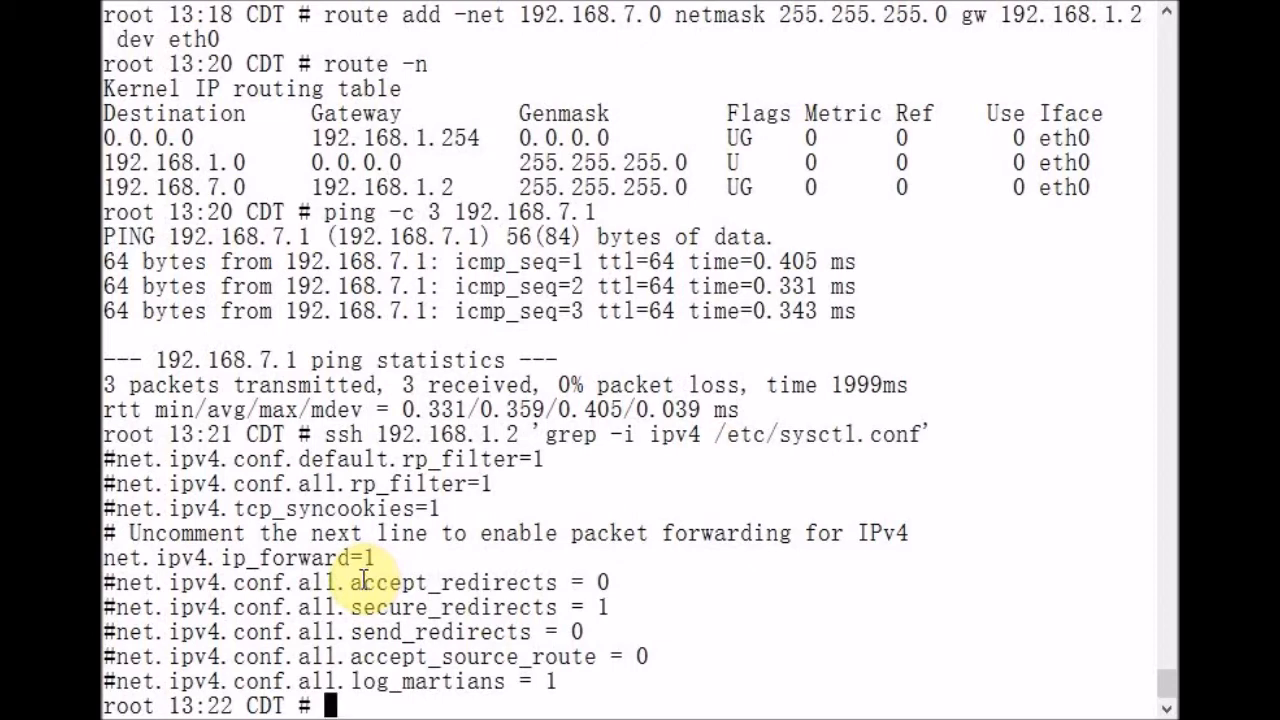
{"action": "mouse_move", "coordinate": [360, 582]}
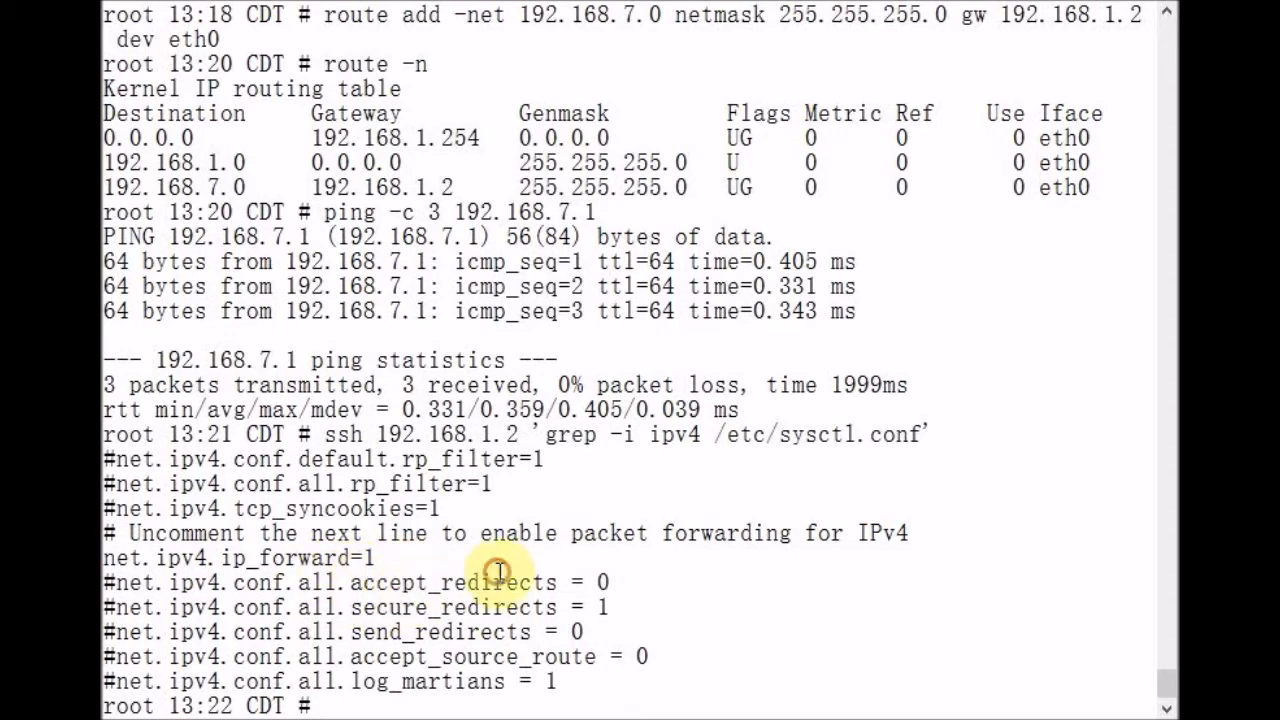
{"action": "mouse_move", "coordinate": [718, 578]}
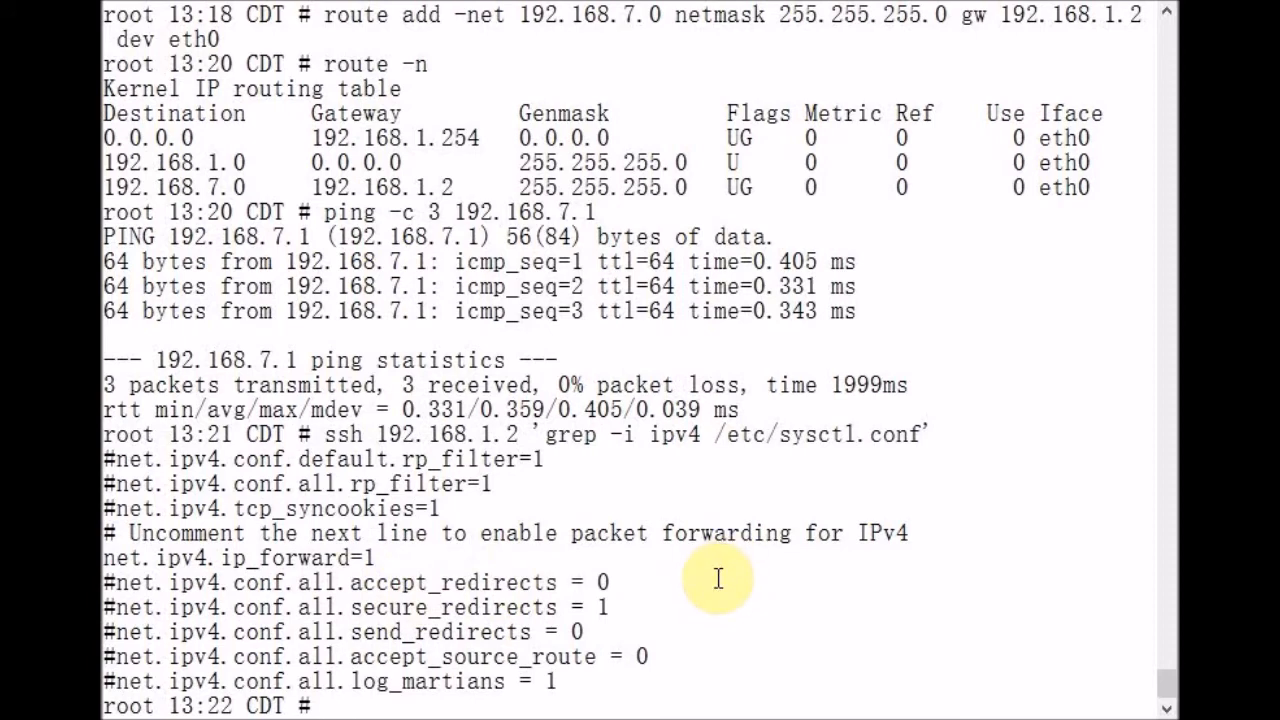
Over ssh, write 0 to /proc/sys/net/ipv4/ip_forward on 192.168.1.2 to disable forwarding.
{"action": "type", "text": "ssh 192."}
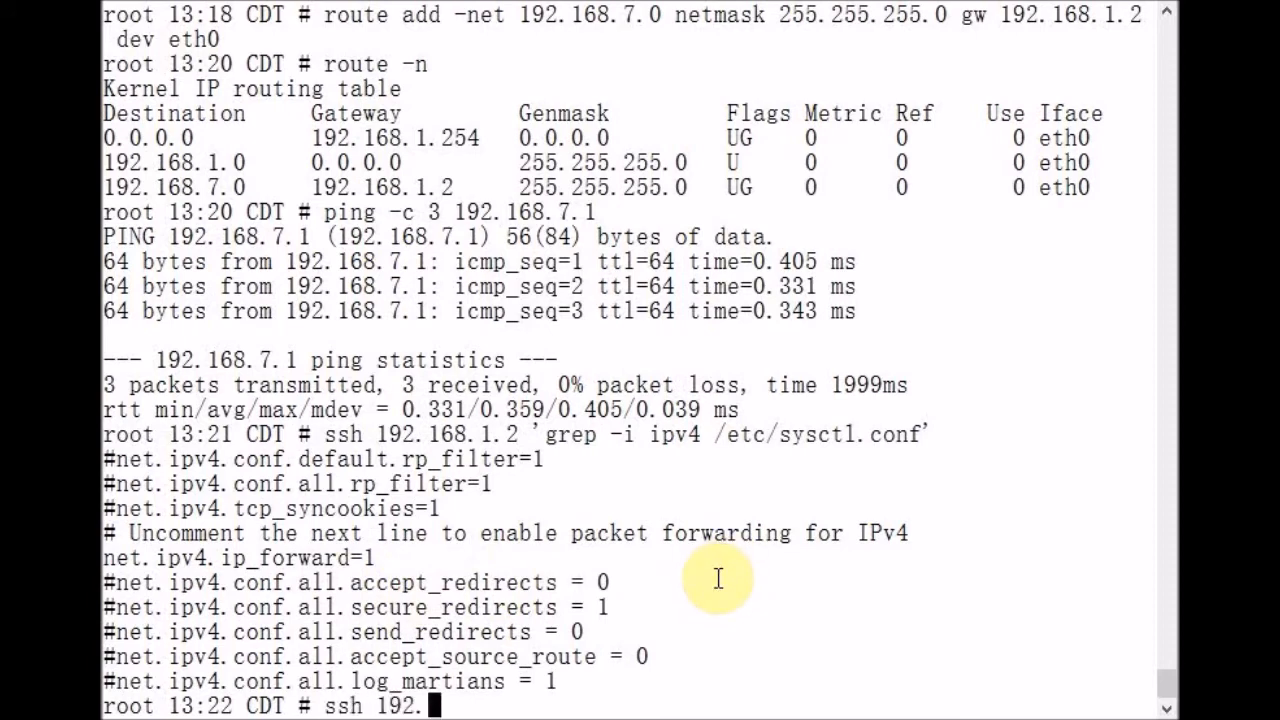
{"action": "type", "text": "168.1.2 '"}
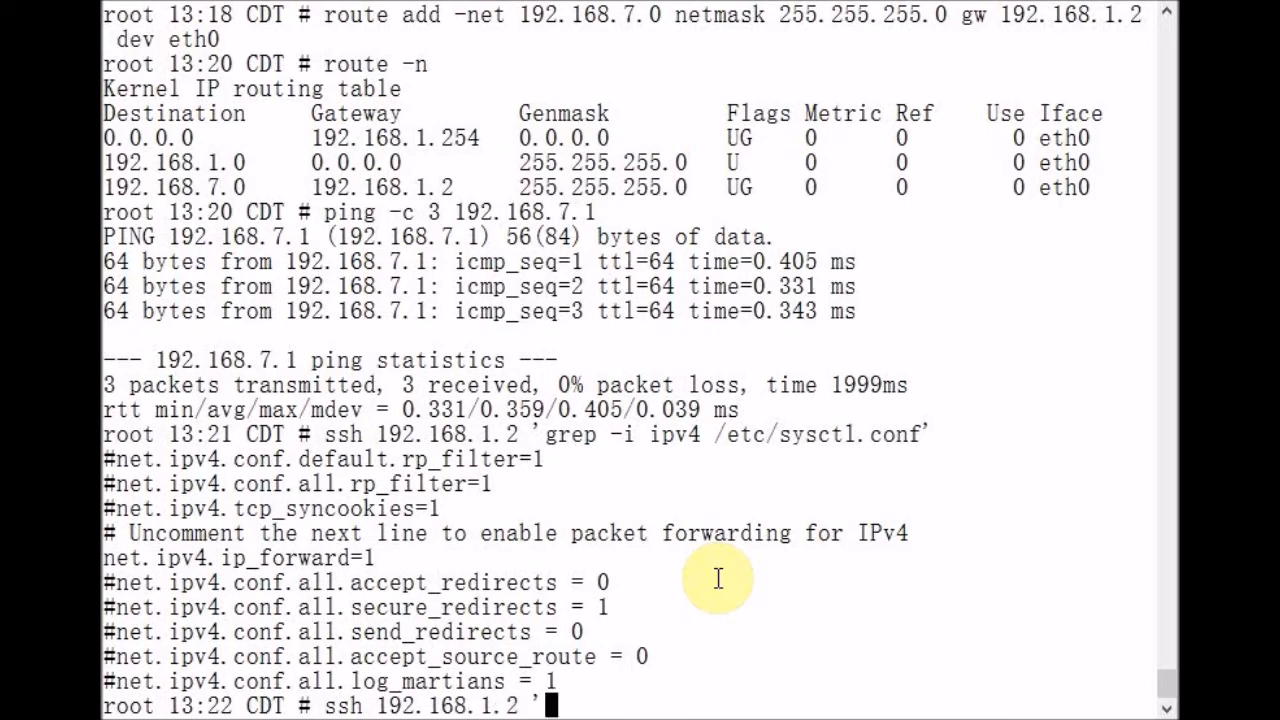
{"action": "type", "text": "echo 0"}
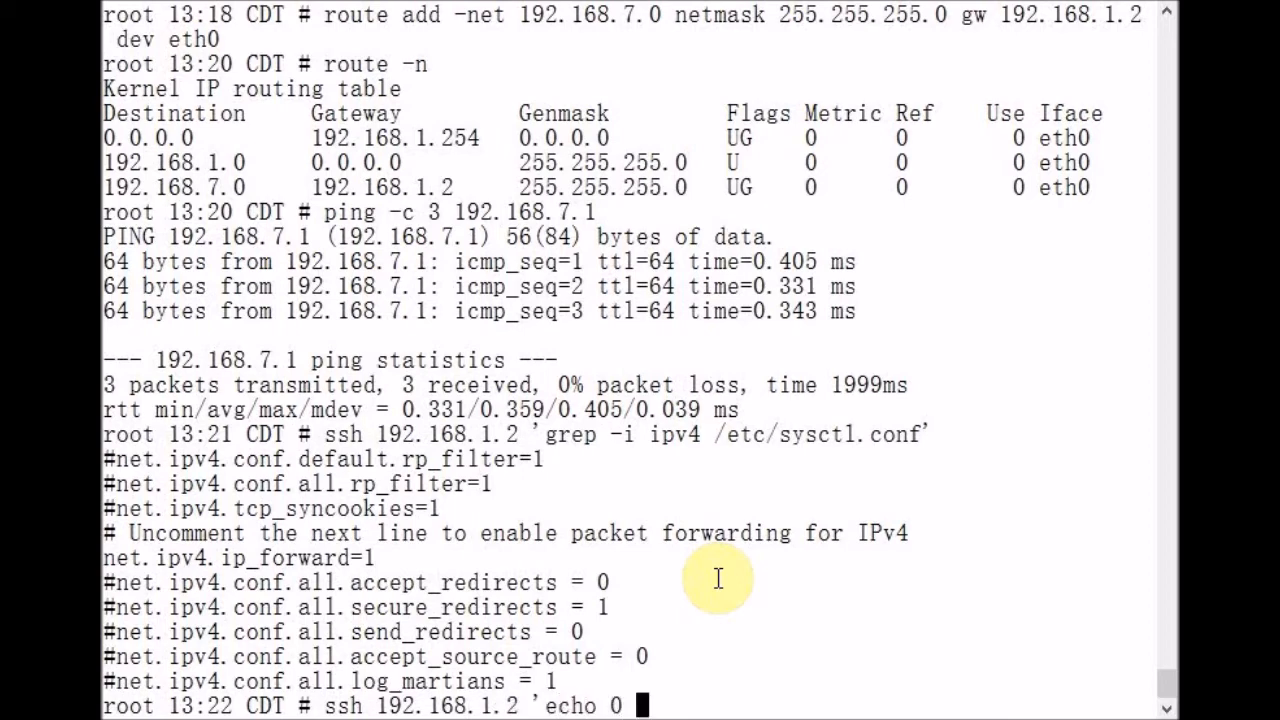
{"action": "type", "text": "> /proc/"}
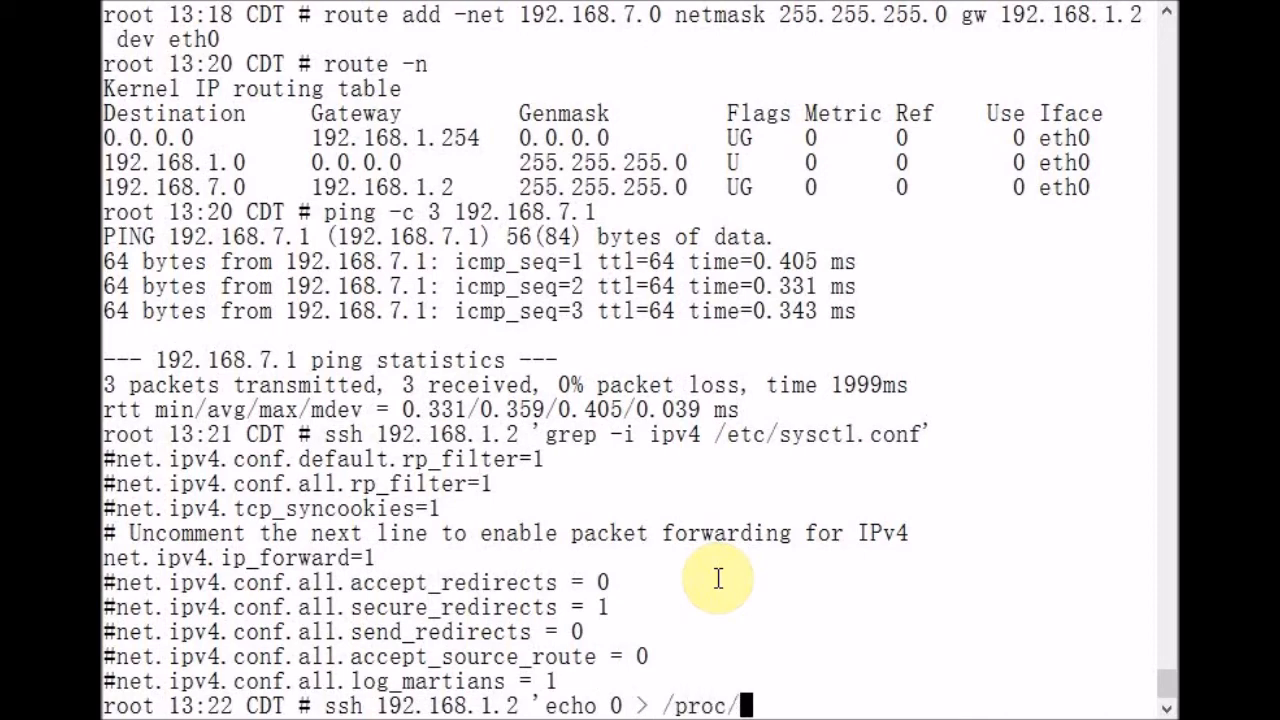
{"action": "type", "text": "sys/"}
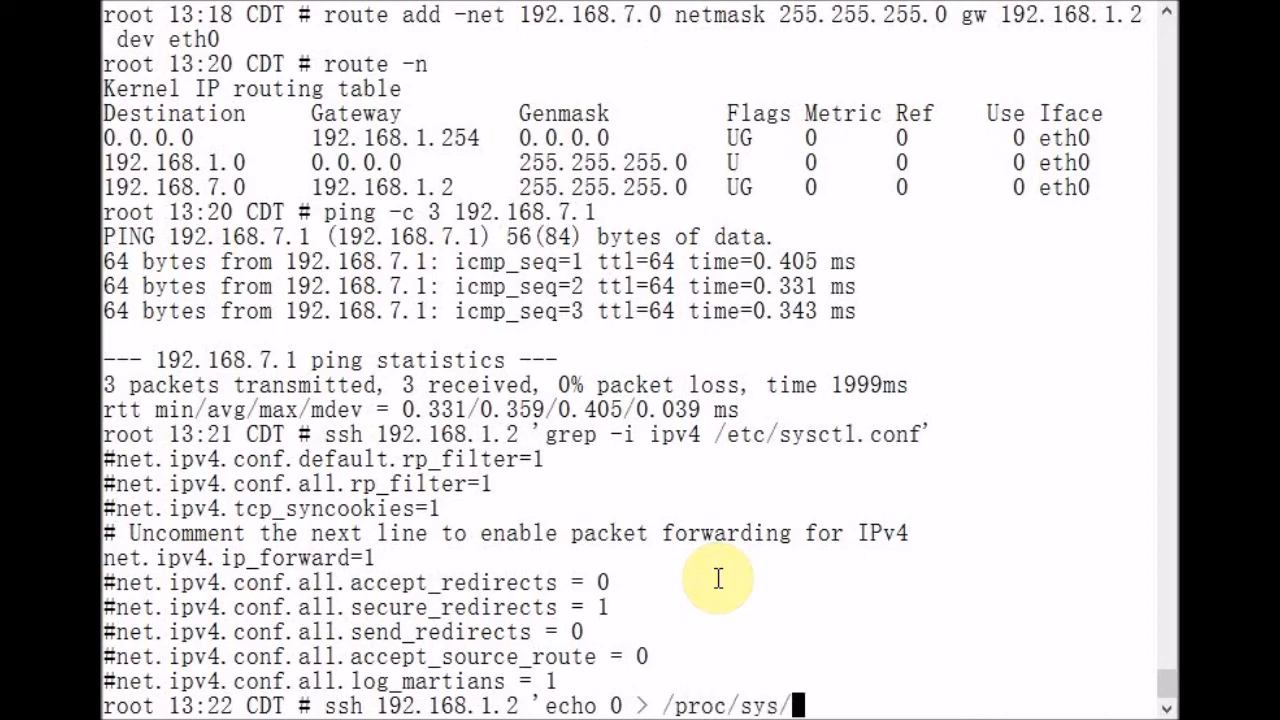
{"action": "type", "text": "net/ip"}
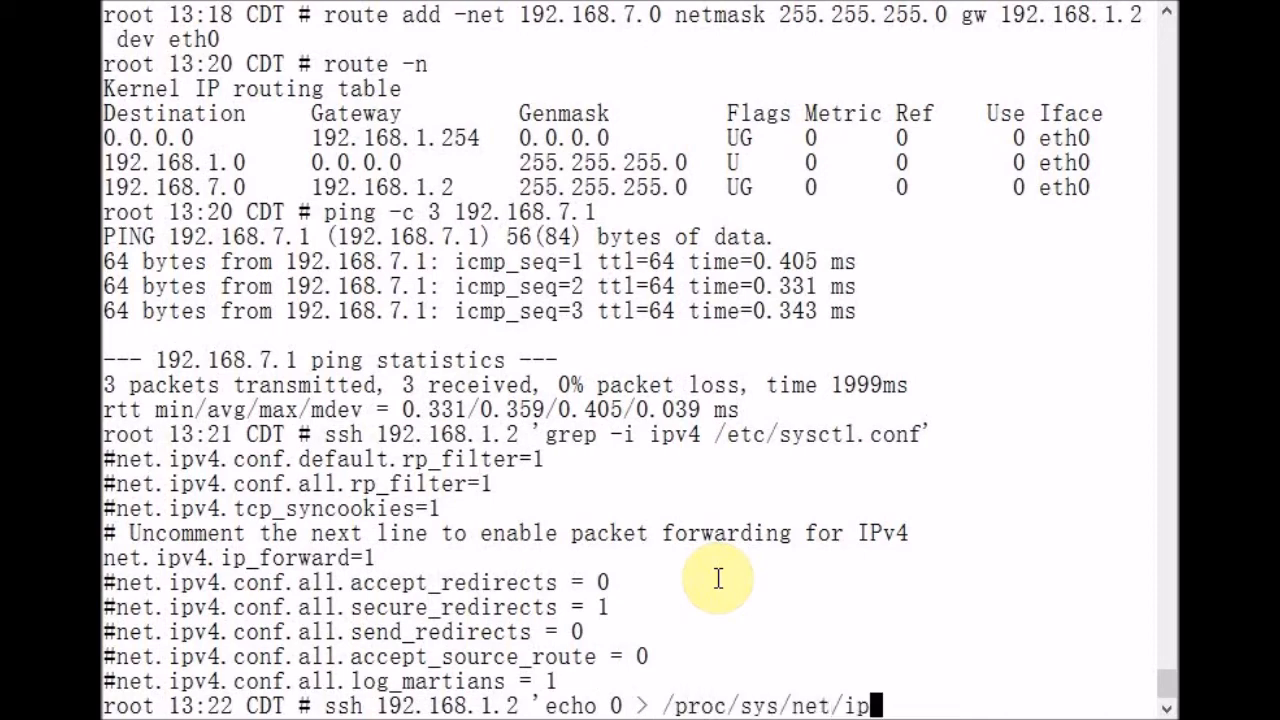
{"action": "type", "text": "v4/ip_"}
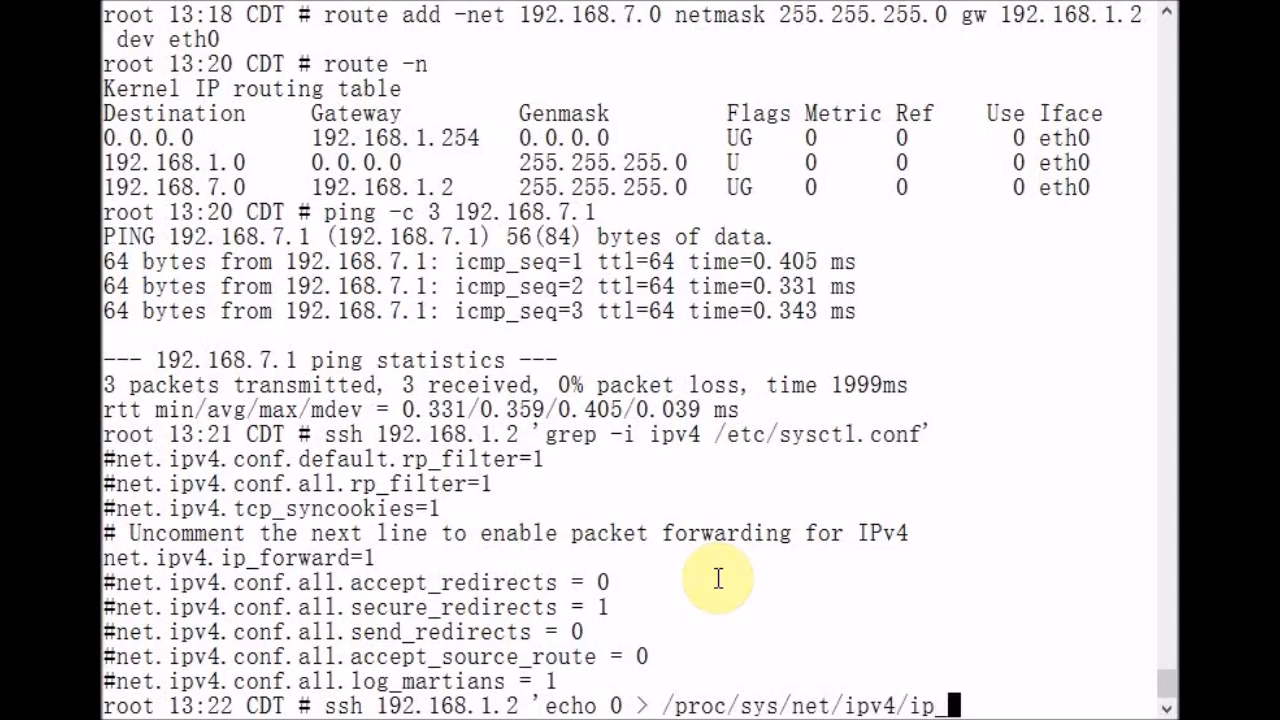
{"action": "type", "text": "forward'"}
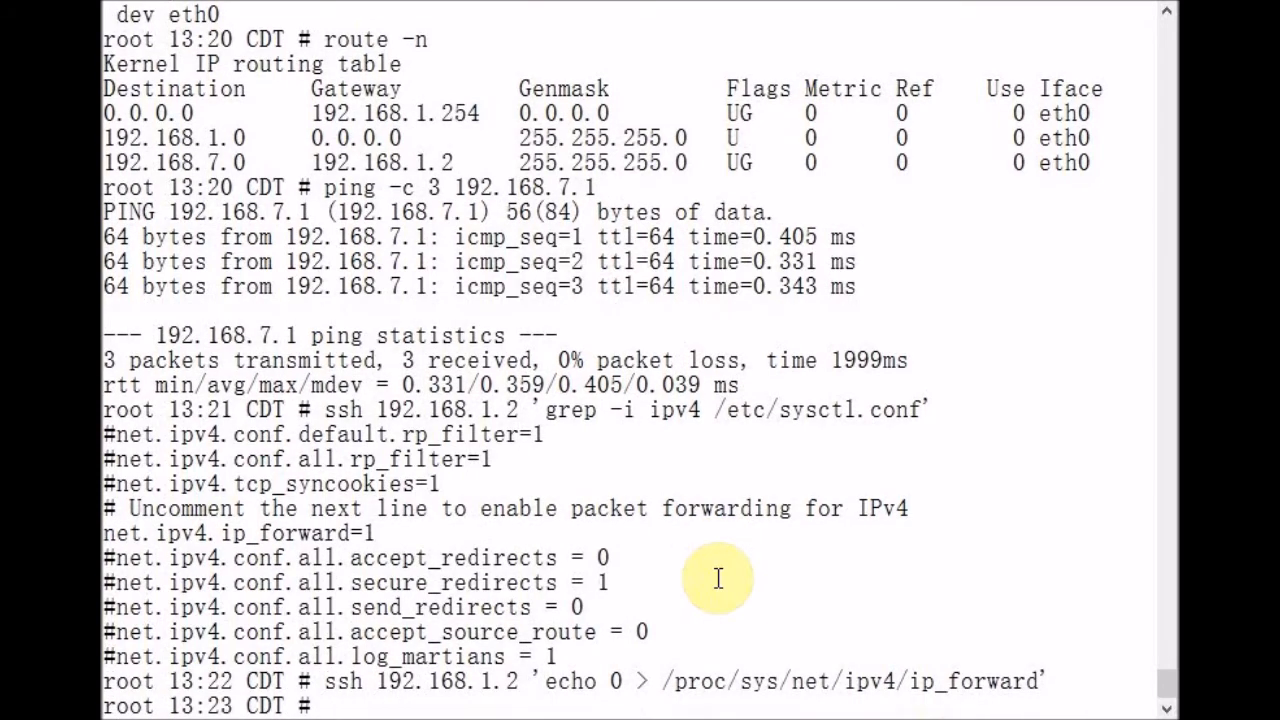
Ping 192.168.7.1 three times; it still replies with 0% loss.
{"action": "type", "text": "ping -c 3 192.168.7.1"}
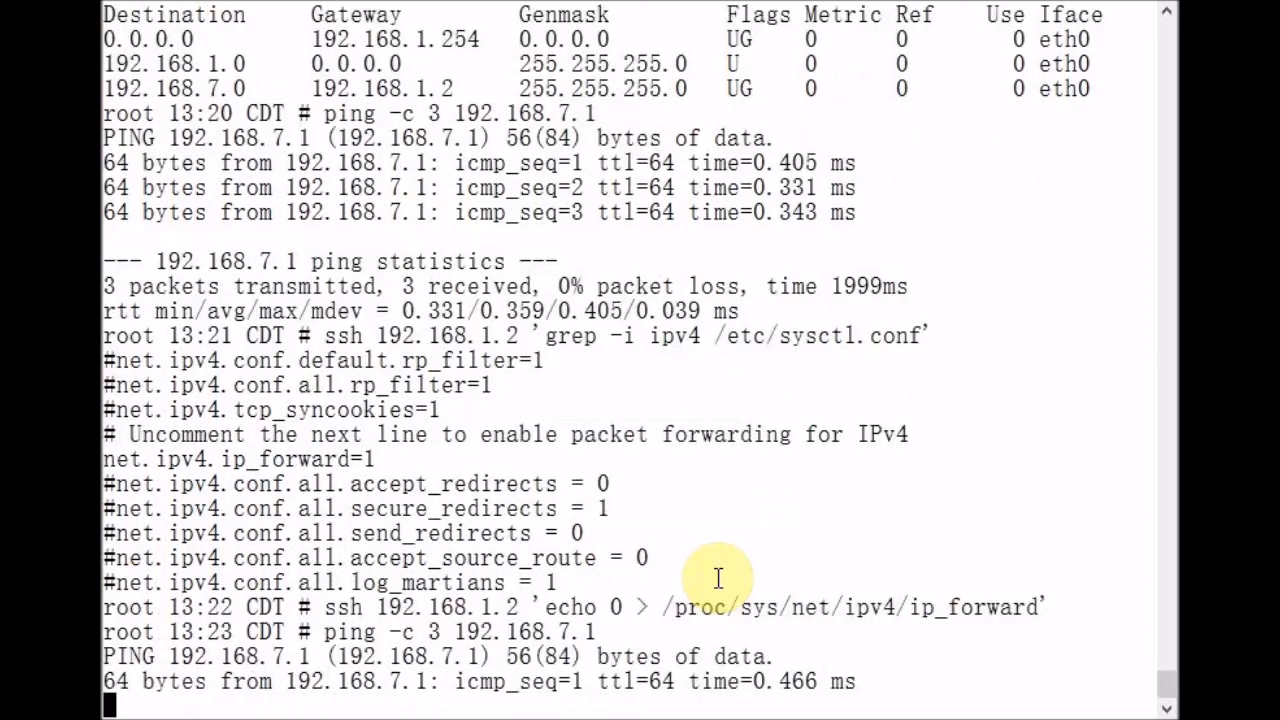
{"action": "scroll", "scroll_direction": "down", "scroll_amount": 3}
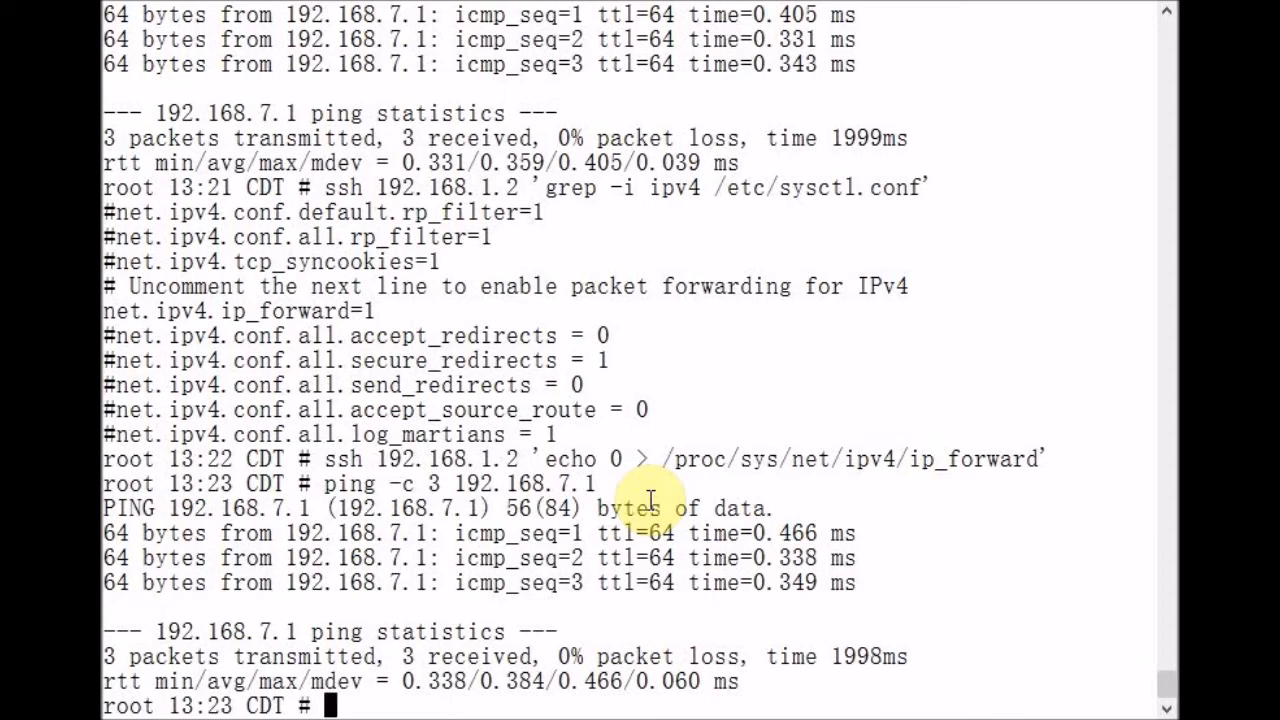
Ping 192.168.7.2 three times, losing all packets while forwarding is off.
{"action": "type", "text": "ping -c 3 192.168.7.1"}
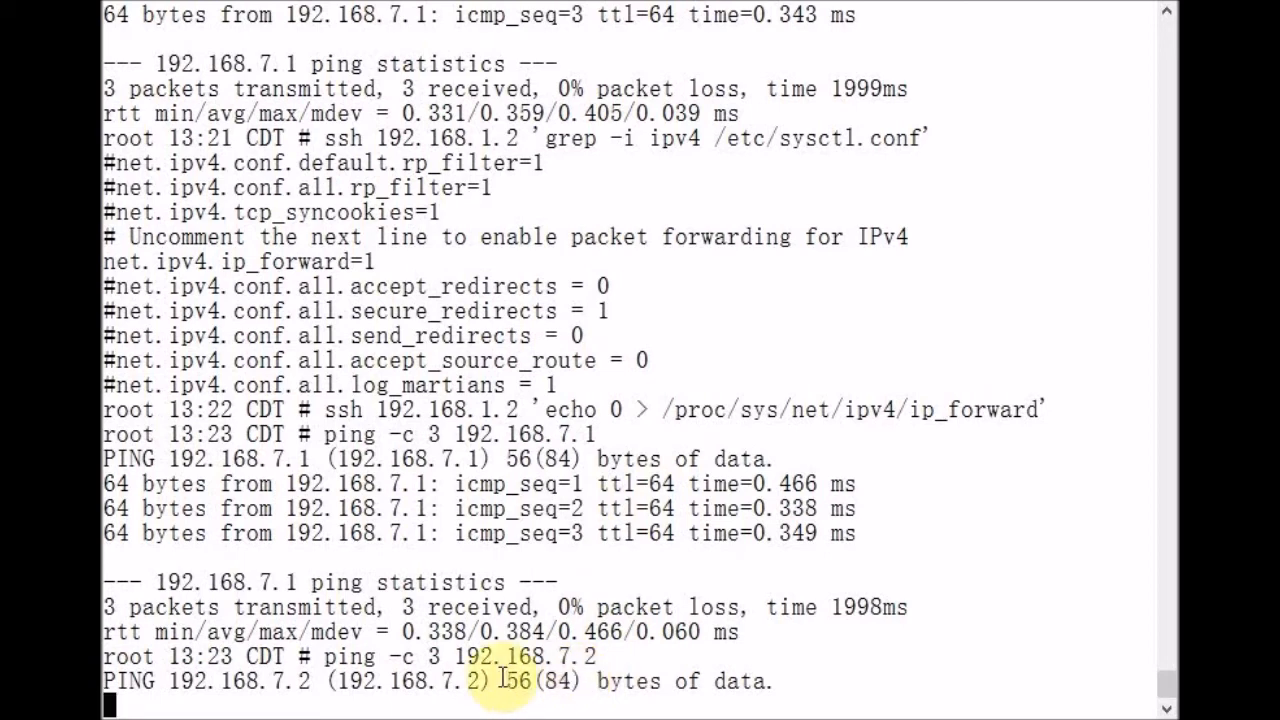
{"action": "mouse_move", "coordinate": [616, 680]}
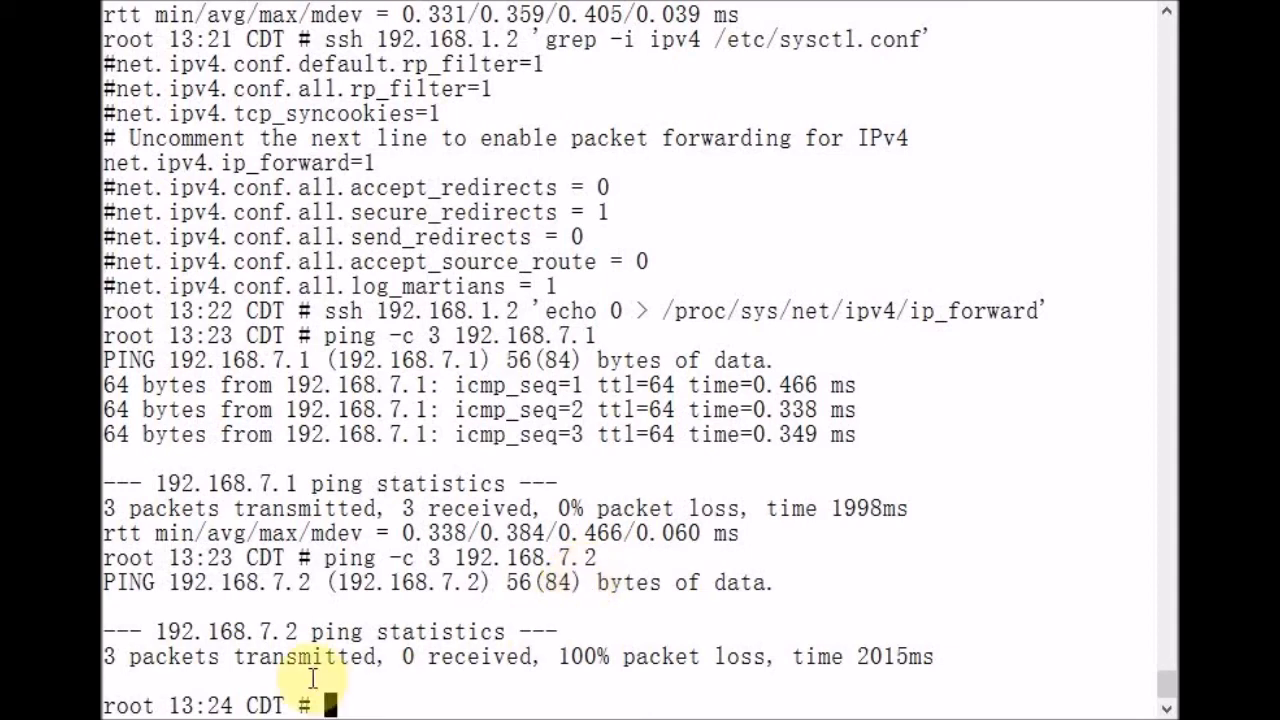
{"action": "mouse_move", "coordinate": [432, 686]}
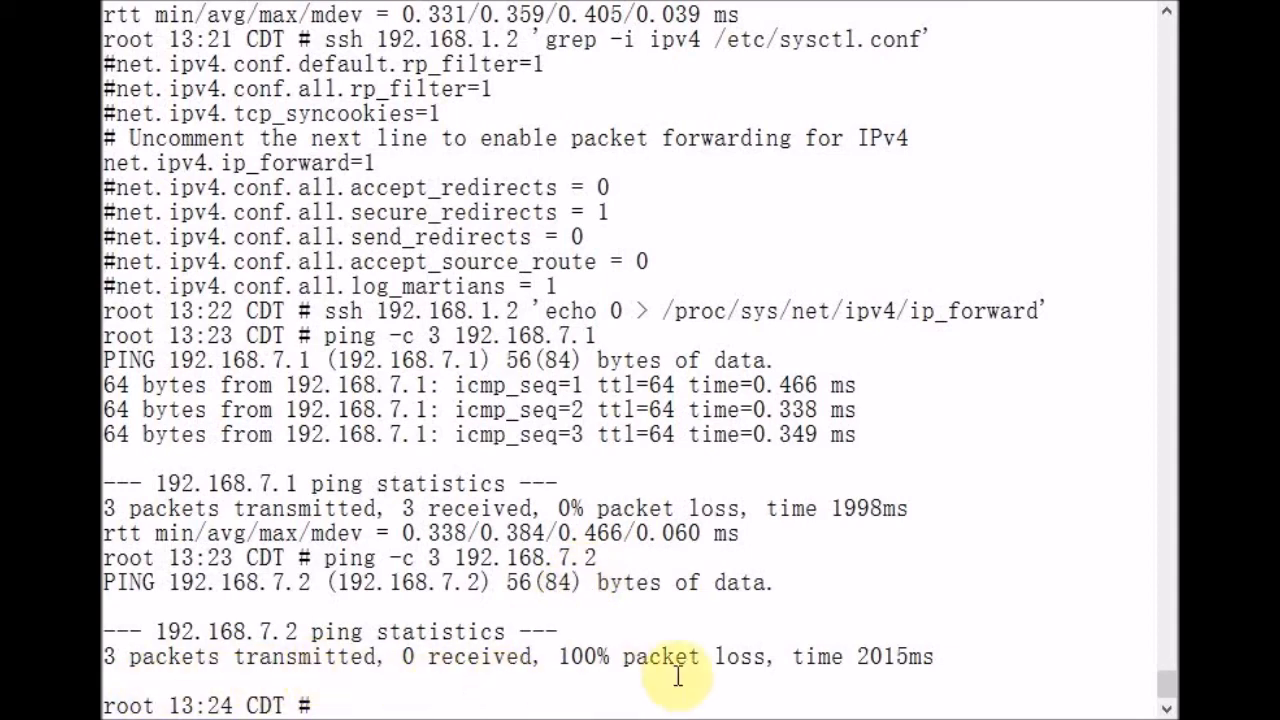
{"action": "mouse_move", "coordinate": [828, 572]}
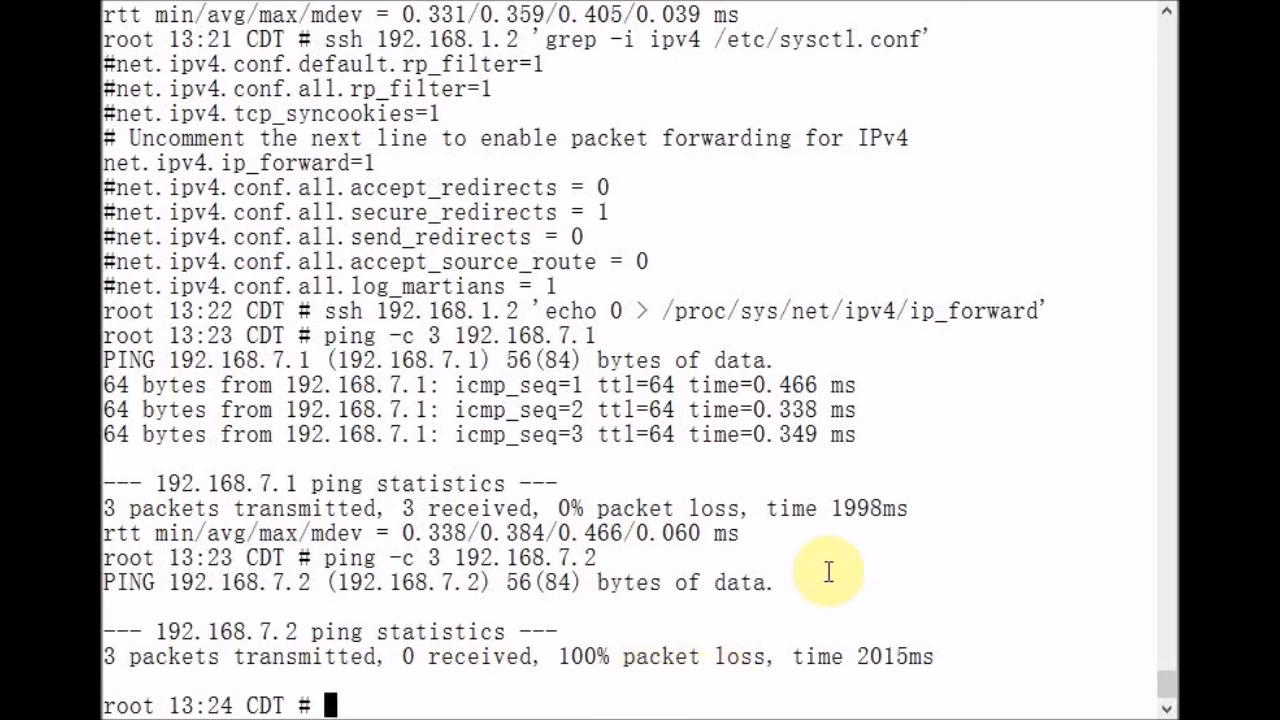
Recall the ssh command with echo 1 to re-enable forwarding on 192.168.1.2, then ping 192.168.7.2 with 0% loss.
{"action": "type", "text": "ping -c 3 192.168.7.1"}
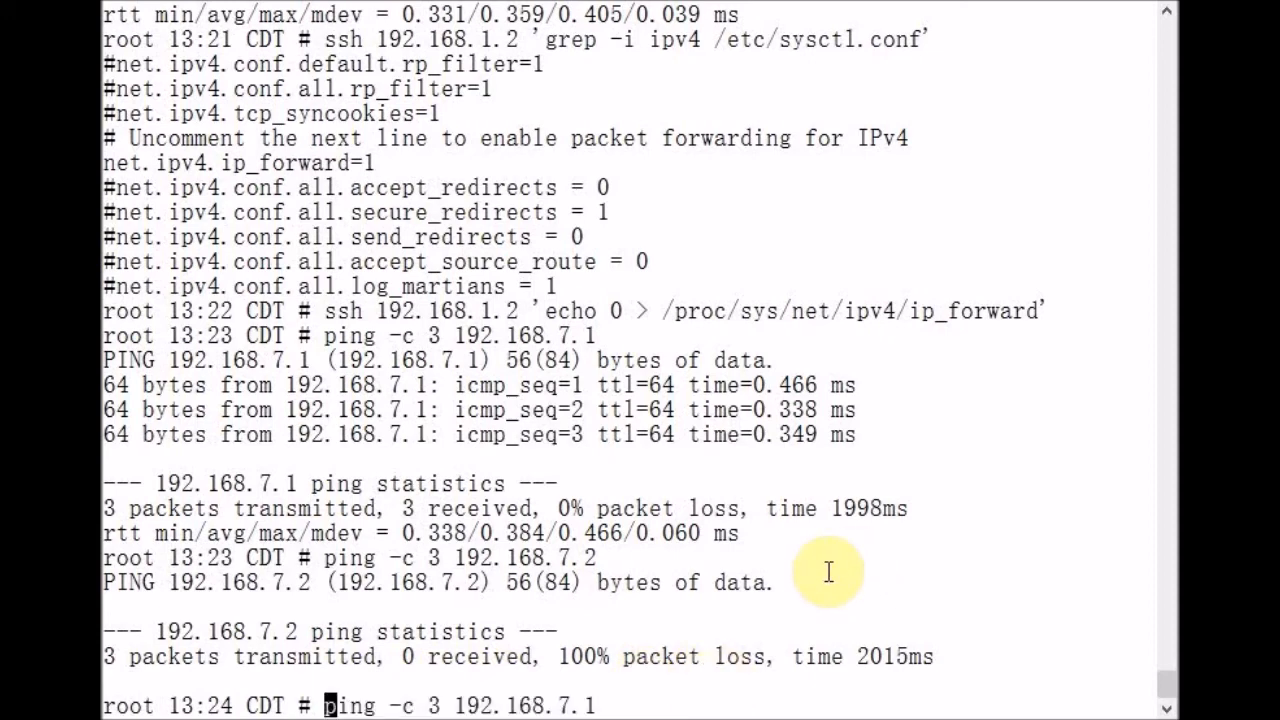
{"action": "type", "text": "ssh 192.168.1.2 'echo 0 > /proc/sys/net/ipv4/ip_forward'"}
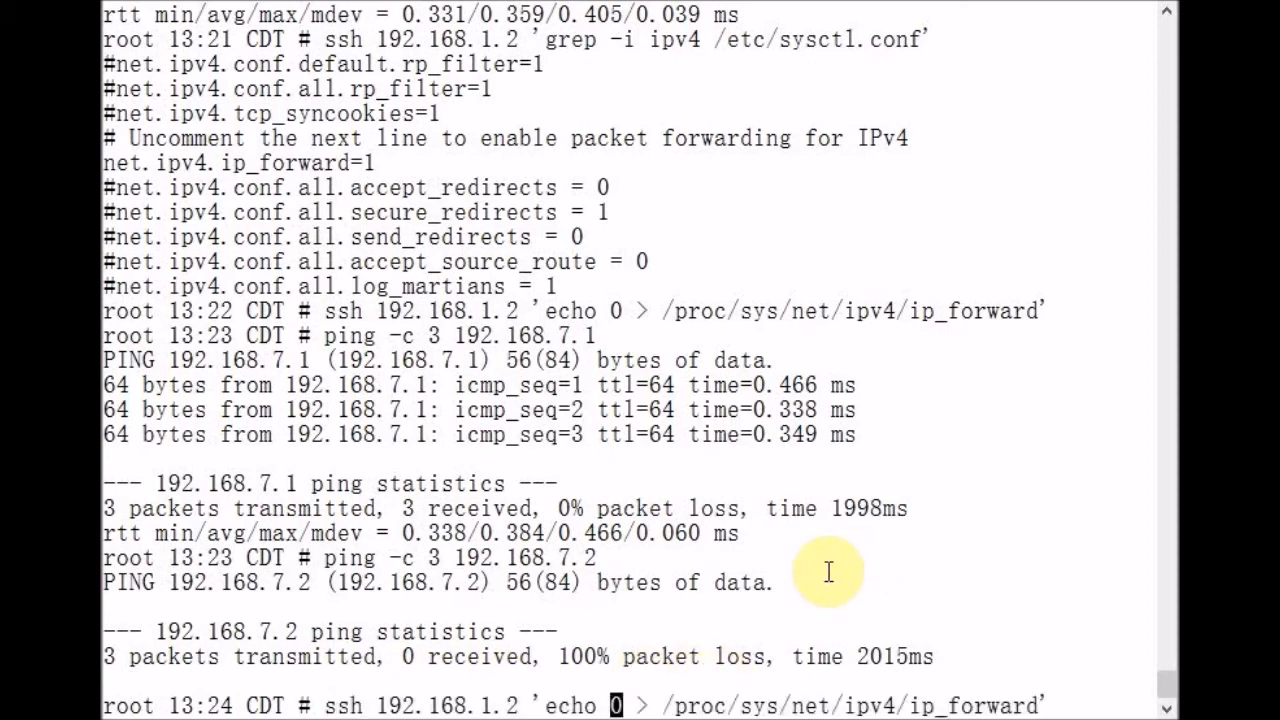
{"action": "type", "text": "1"}
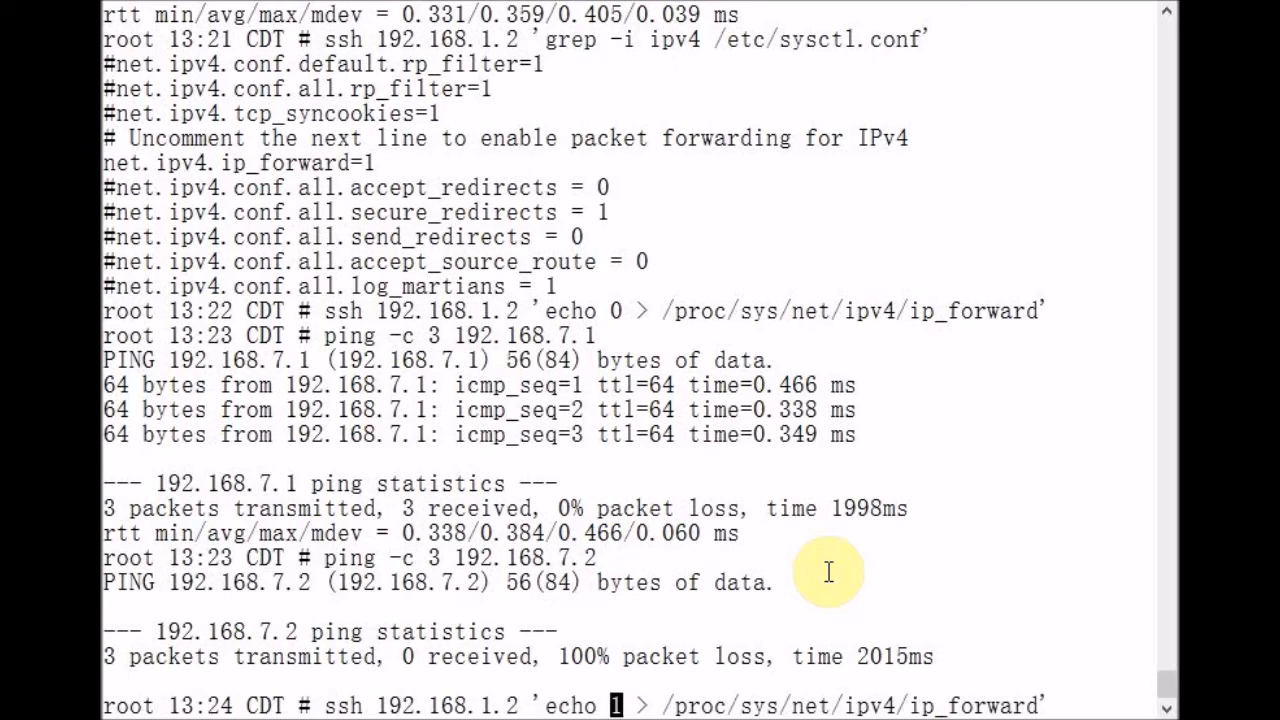
{"action": "mouse_move", "coordinate": [516, 704]}
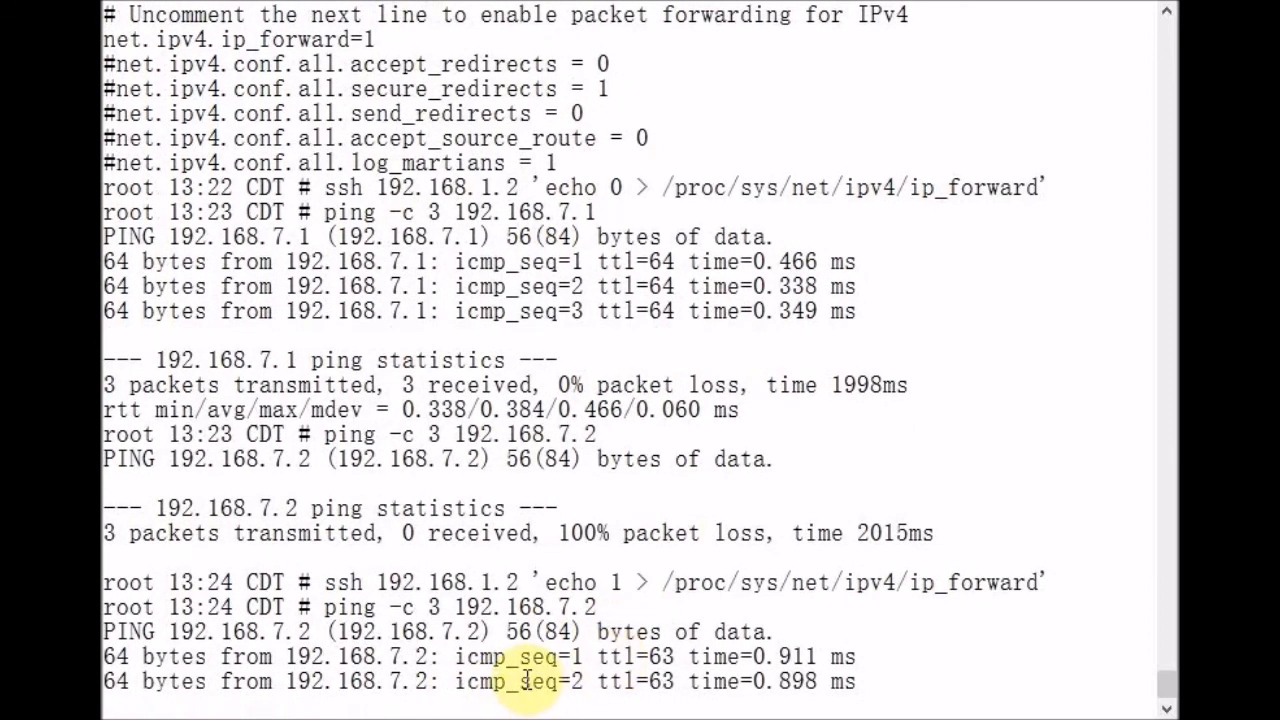
{"action": "scroll", "scroll_direction": "down", "scroll_amount": 3}
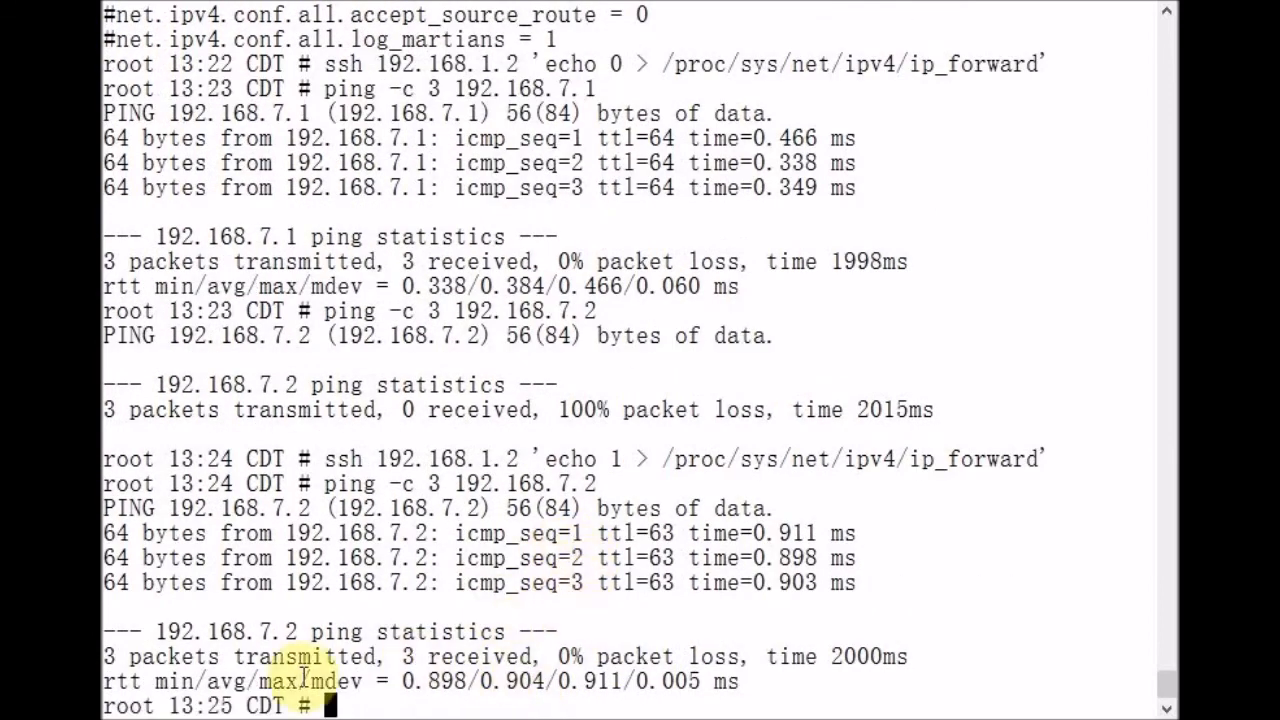